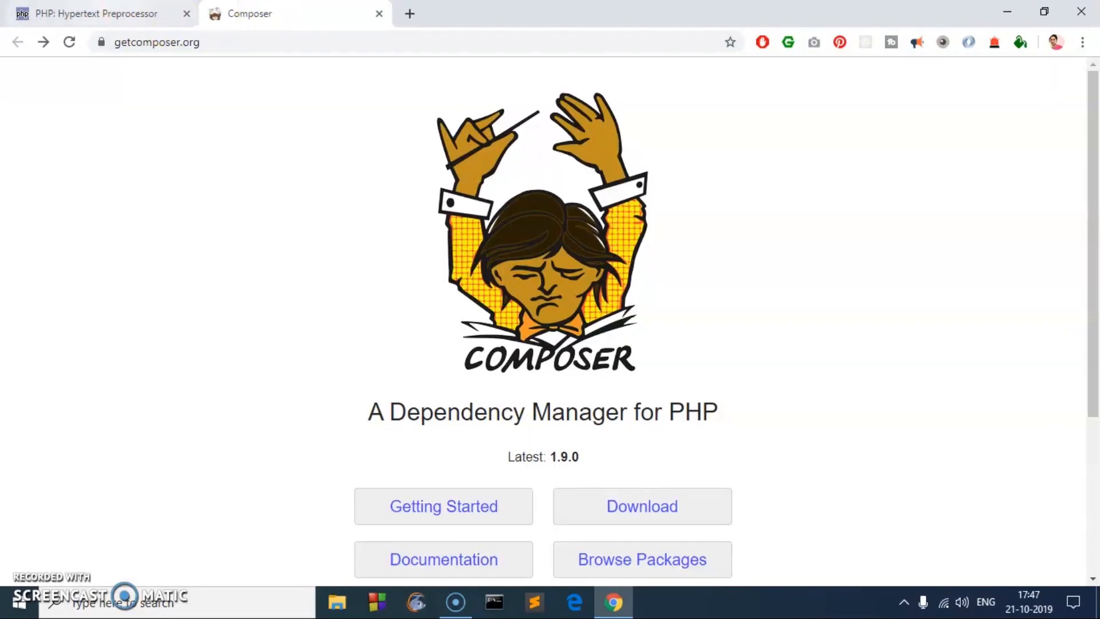
Open php.net's Downloads page listing the PHP 7.3.10 and 7.2.23 packages.
left_click(91, 13)
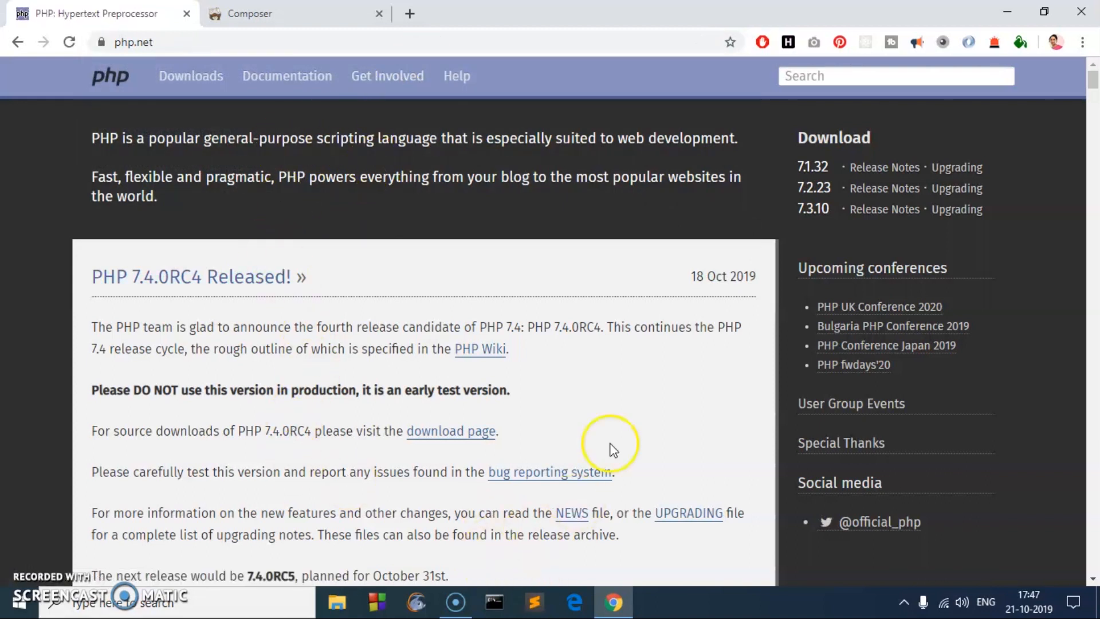
mouse_move(191, 75)
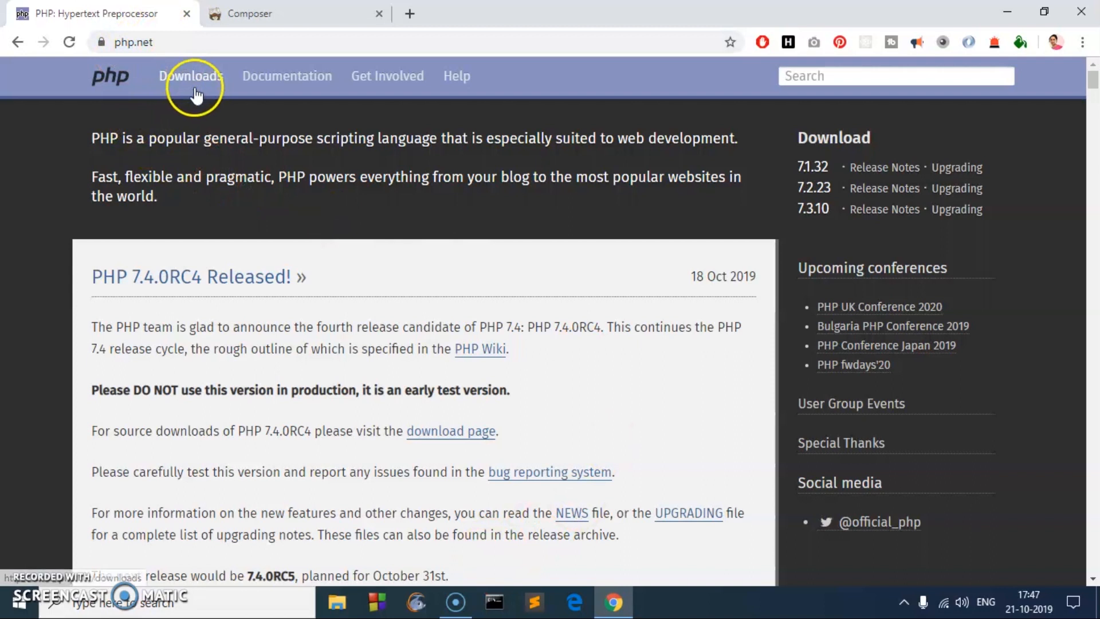
left_click(190, 76)
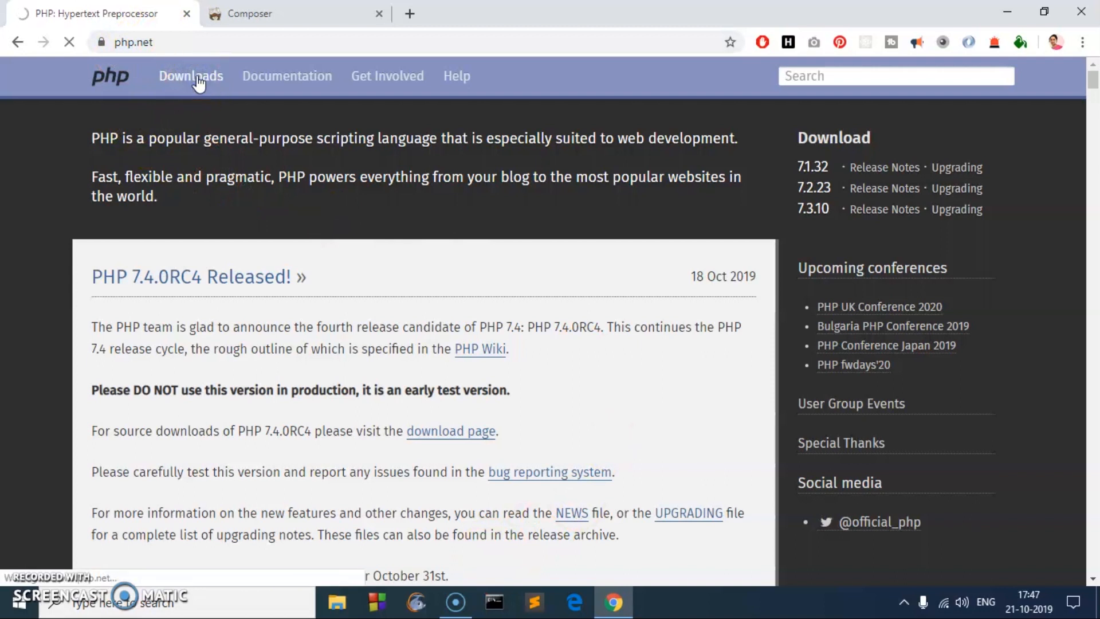
left_click(191, 76)
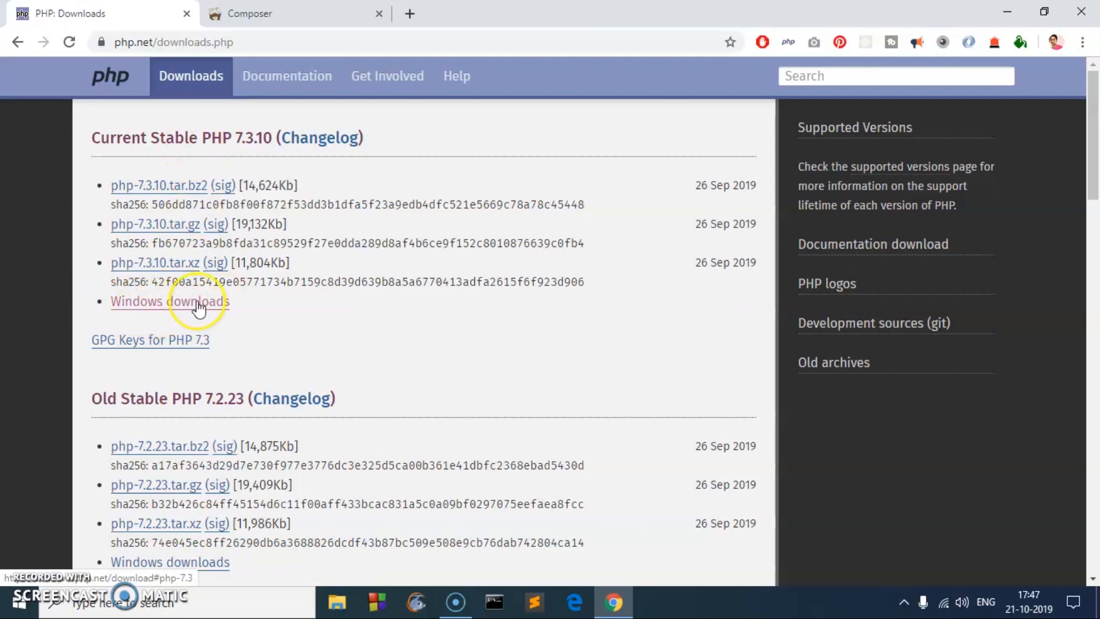
Browse the PHP 7.3 Windows builds and cancel saving the VC15 x64 Thread Safe zip.
left_click(169, 300)
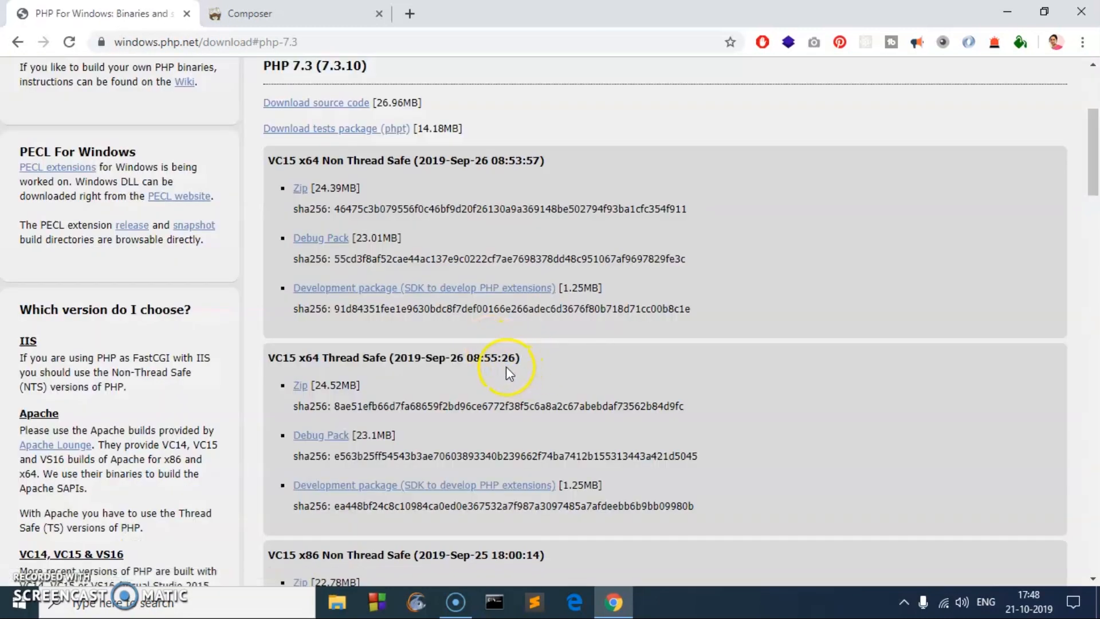
mouse_move(306, 163)
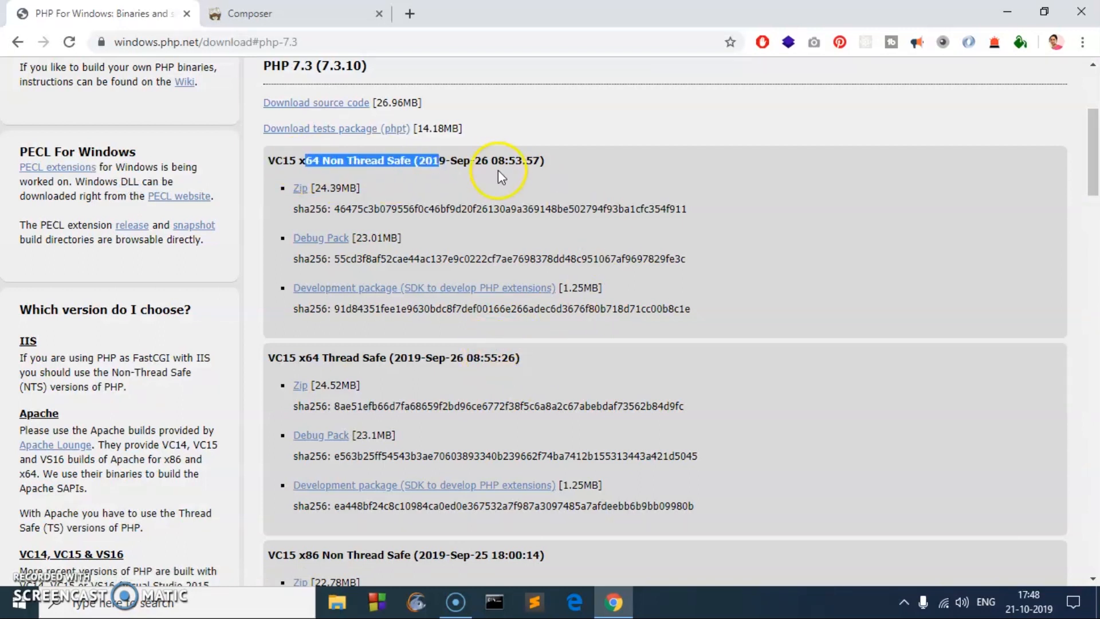
scroll("down", 3)
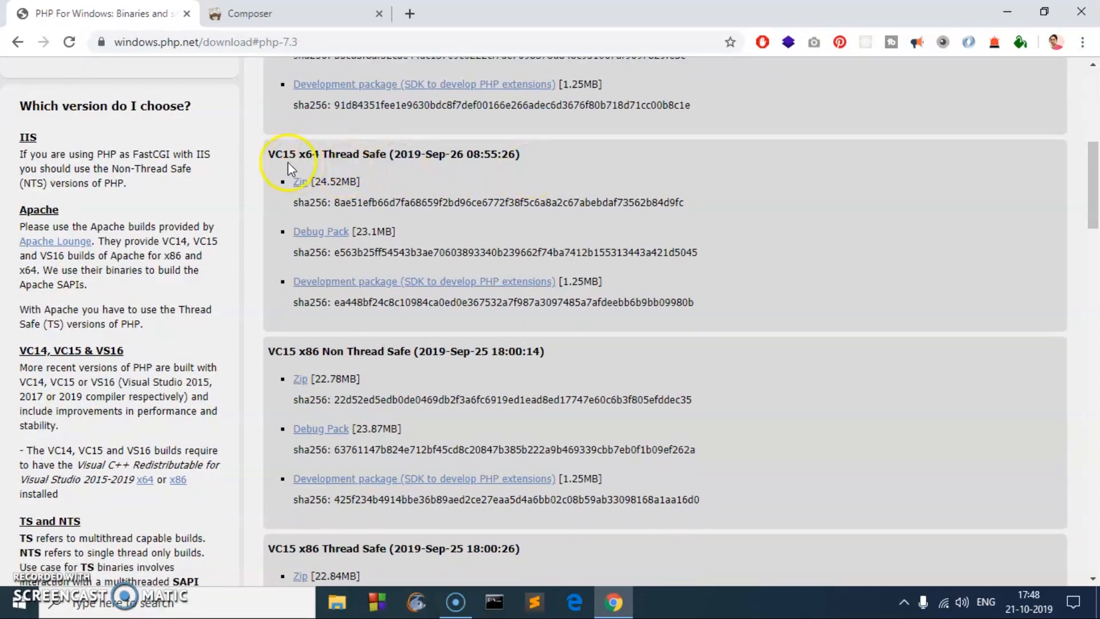
left_click_drag(268, 153, 444, 154)
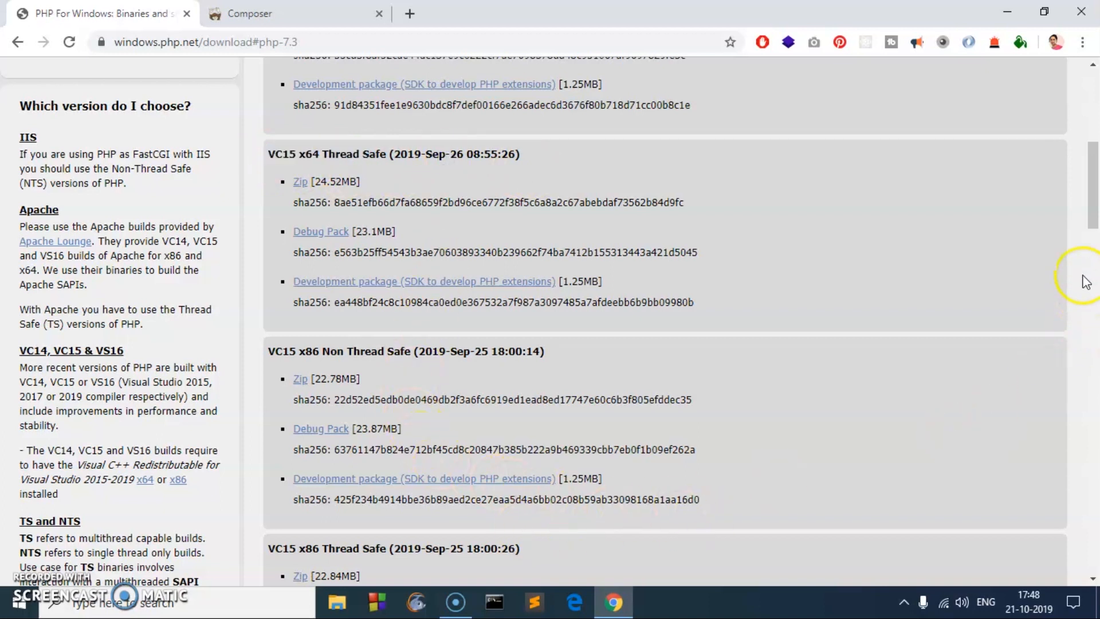
scroll("down", 3)
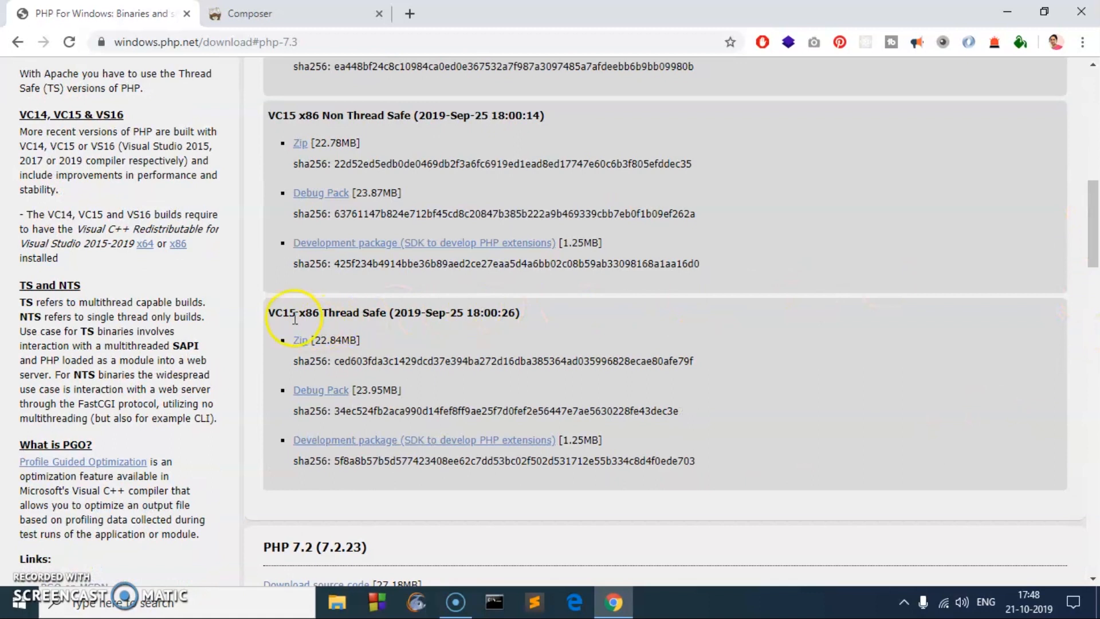
left_click_drag(282, 312, 357, 312)
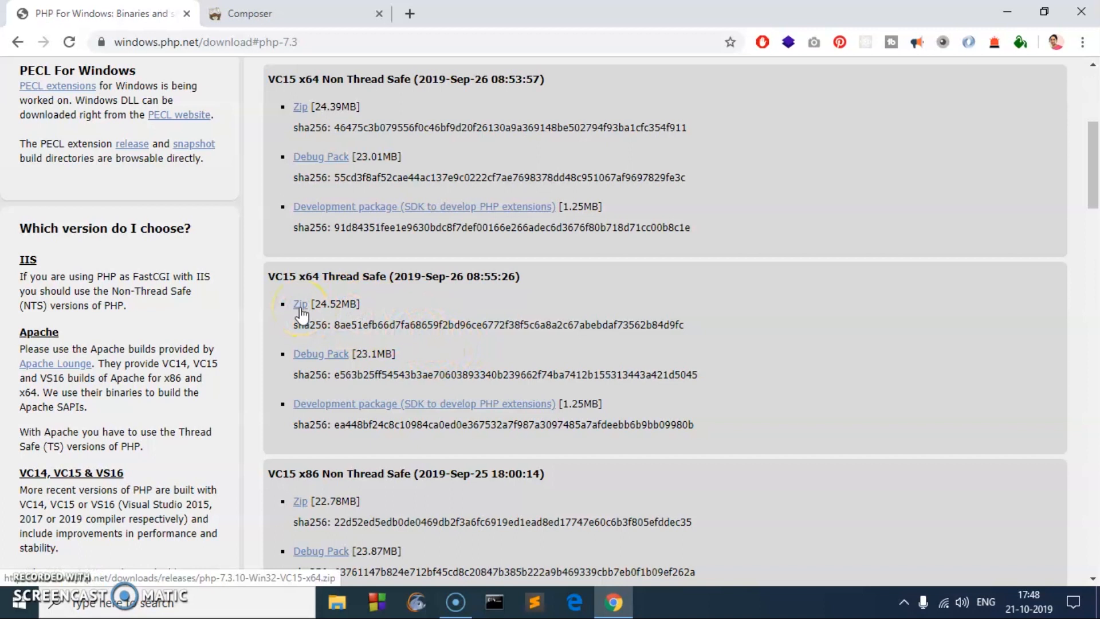
left_click(299, 304)
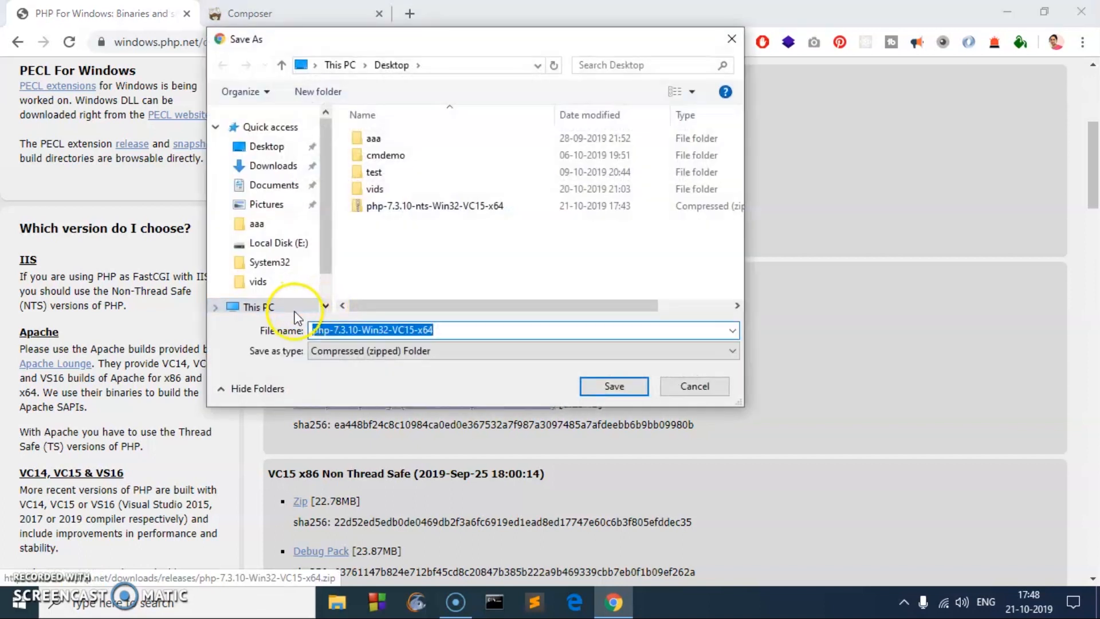
mouse_move(391, 78)
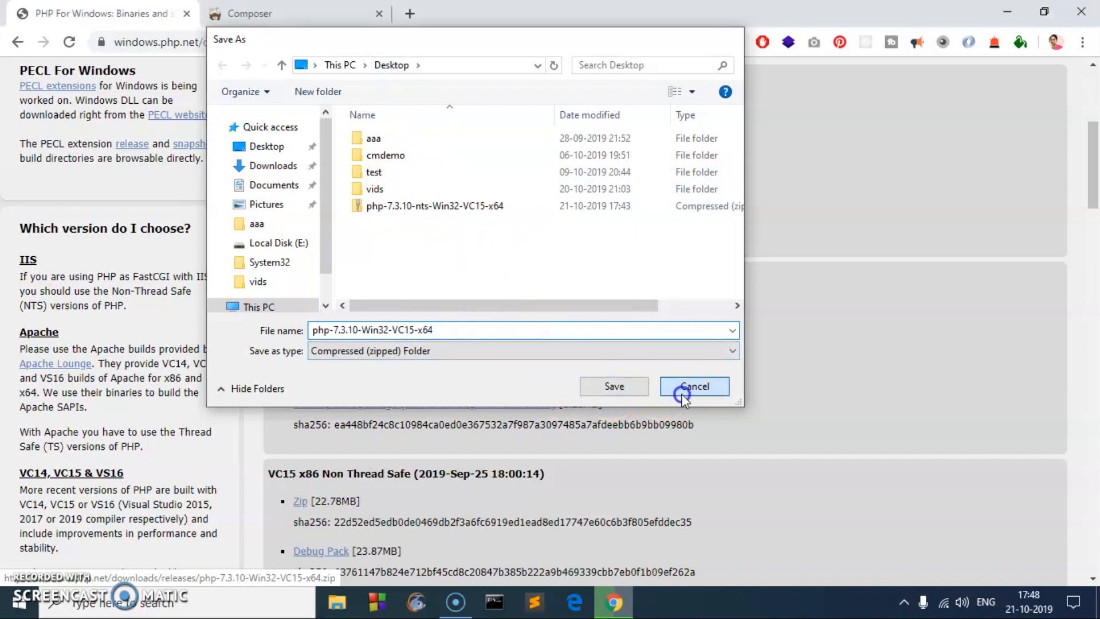
left_click(694, 385)
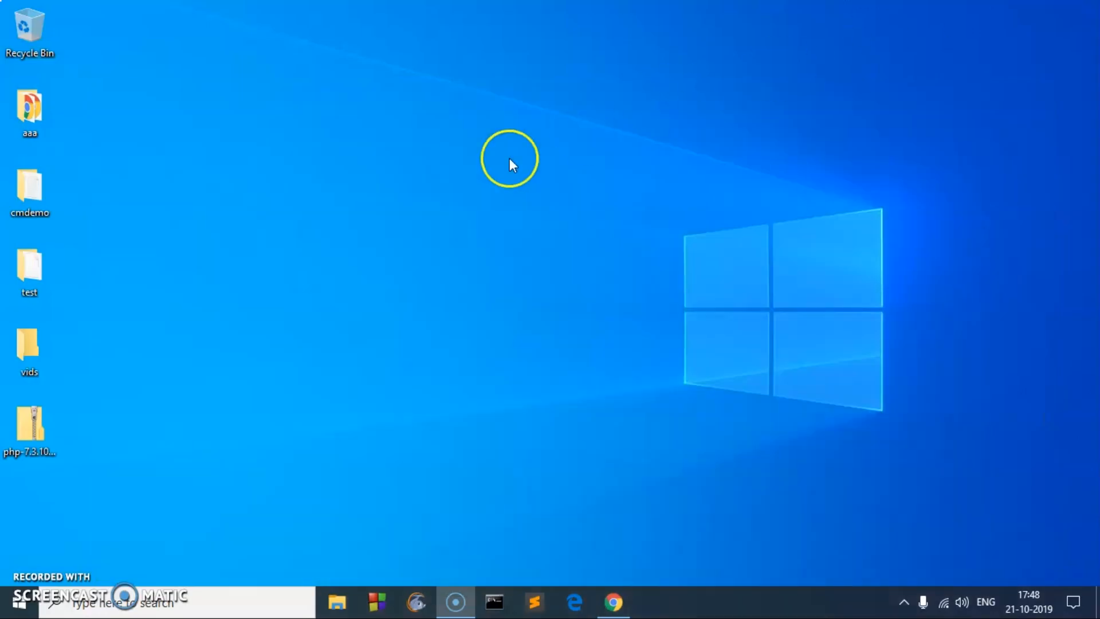
Extract the PHP 7.3.10 zip with Extract All into a php7 folder on the desktop.
left_click_drag(28, 421, 391, 204)
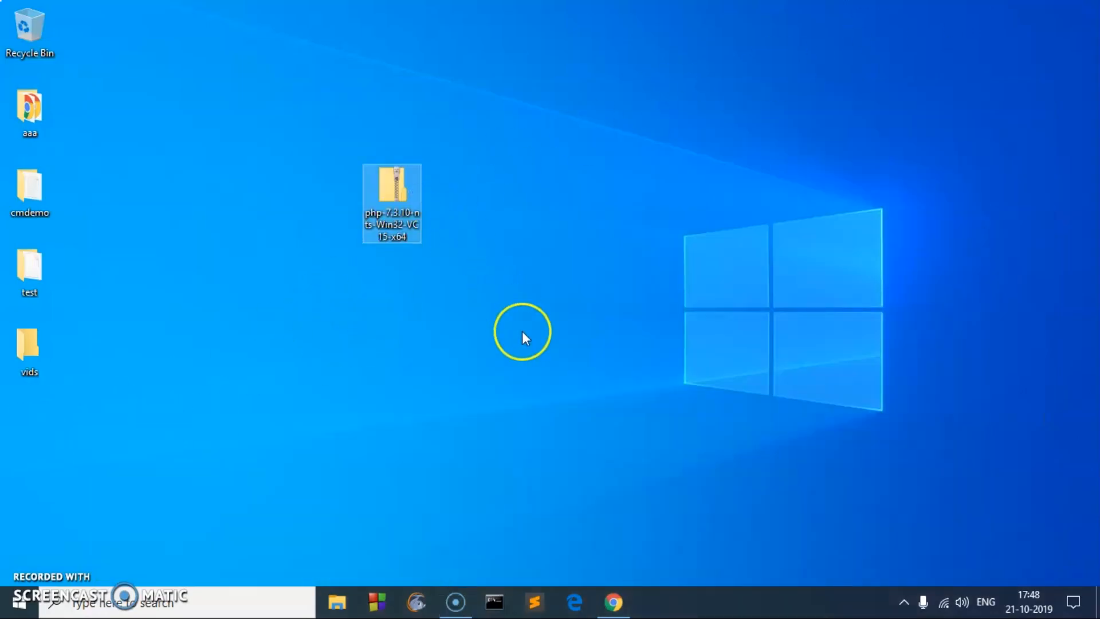
right_click(391, 193)
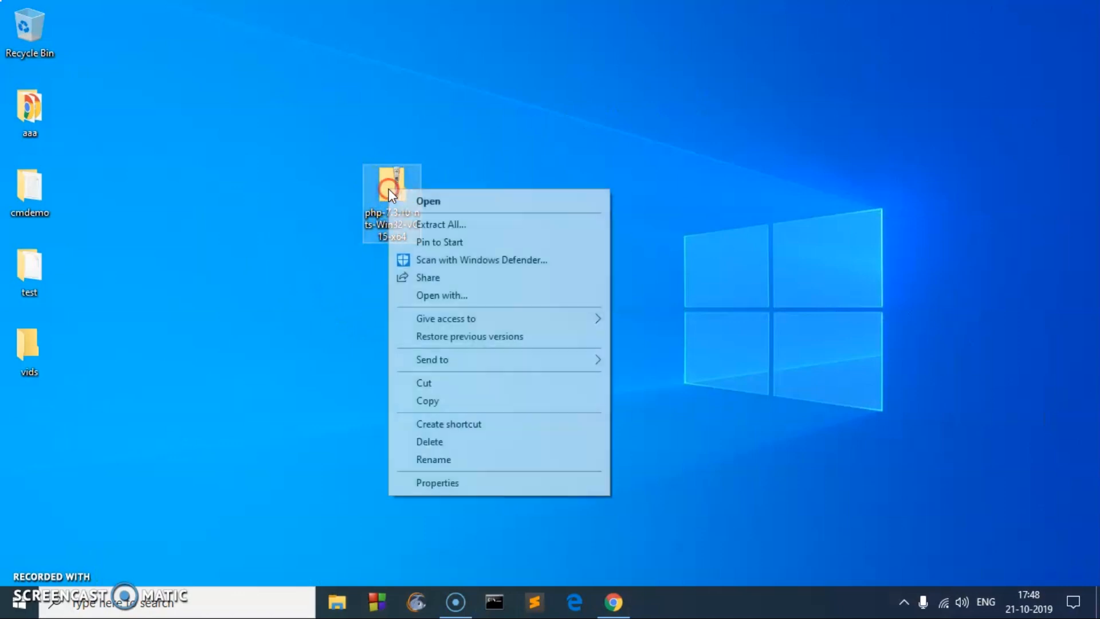
mouse_move(438, 225)
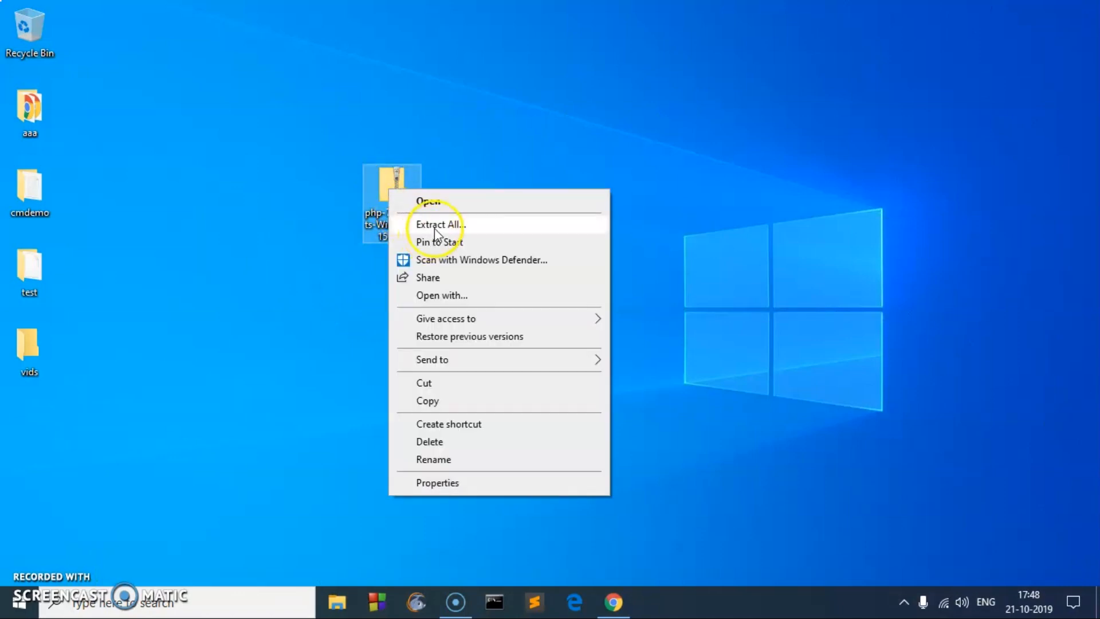
left_click(438, 225)
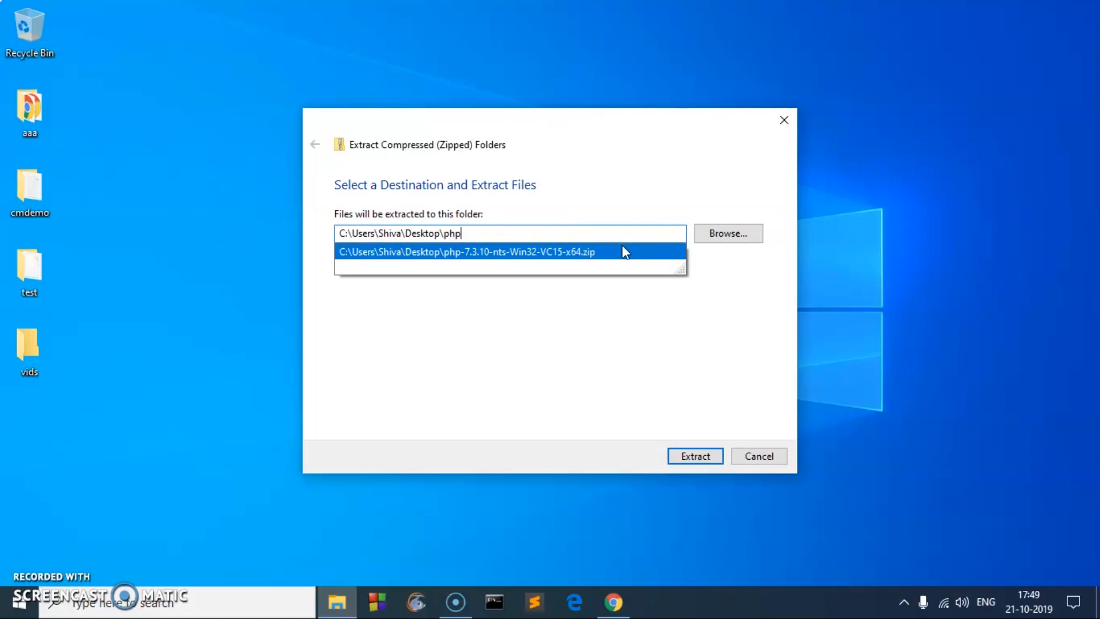
type("7")
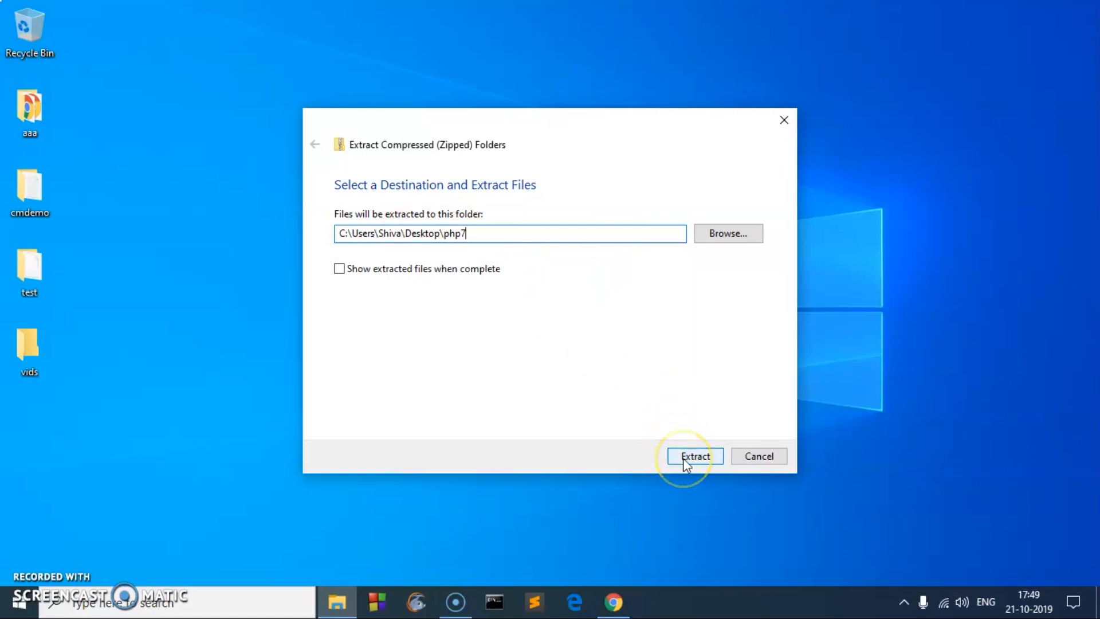
left_click(694, 455)
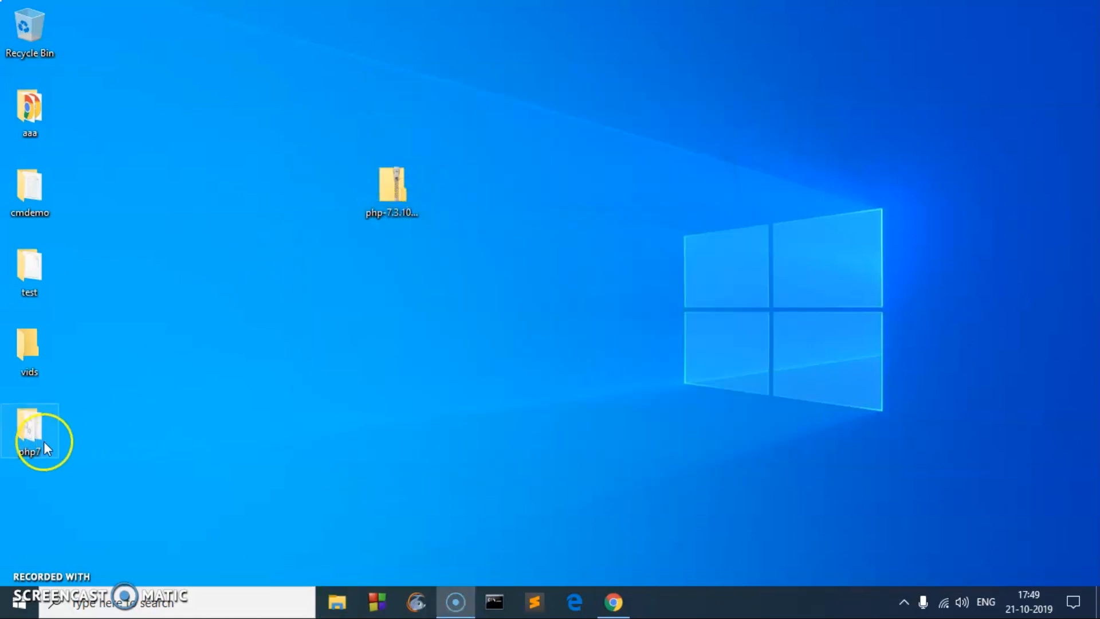
left_click_drag(28, 427, 392, 350)
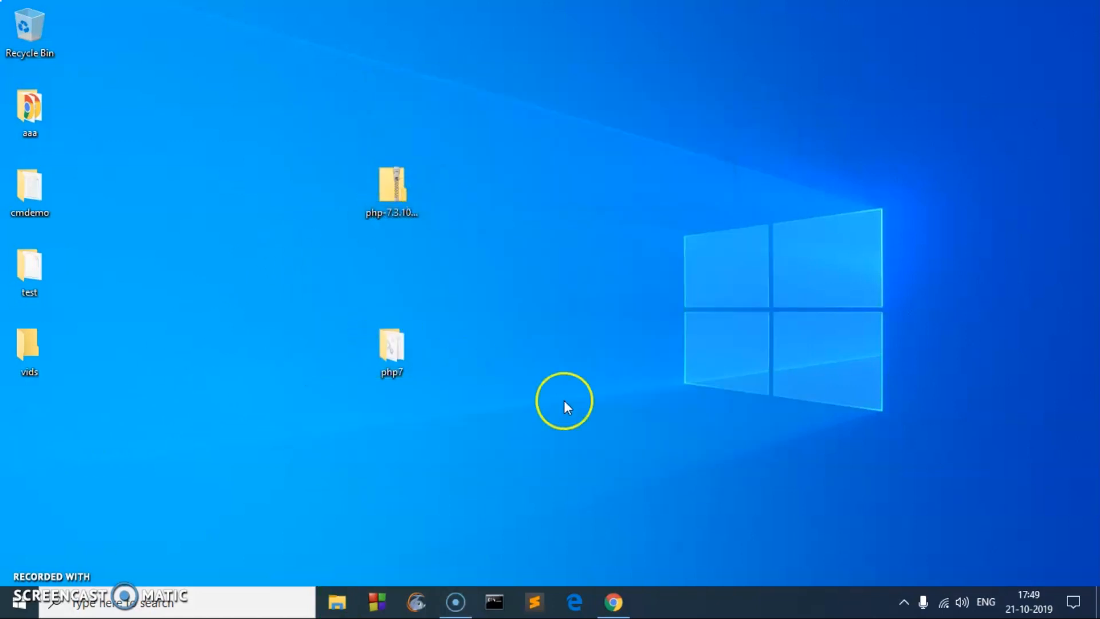
mouse_move(431, 365)
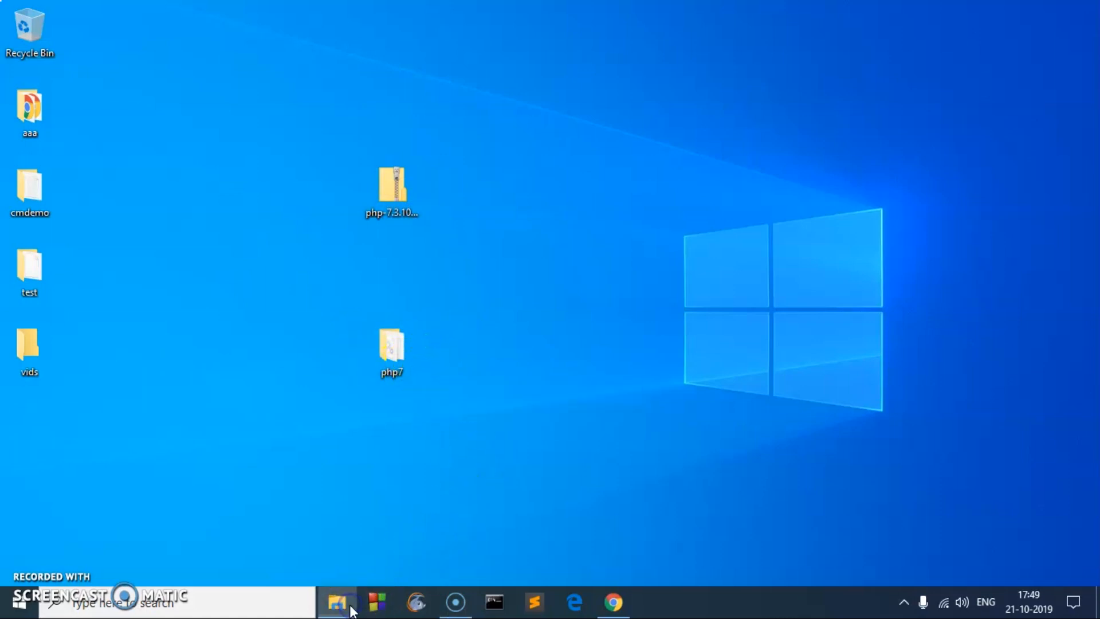
Open File Explorer, go to This PC, and open the Local Disk (C:) drive.
left_click(338, 602)
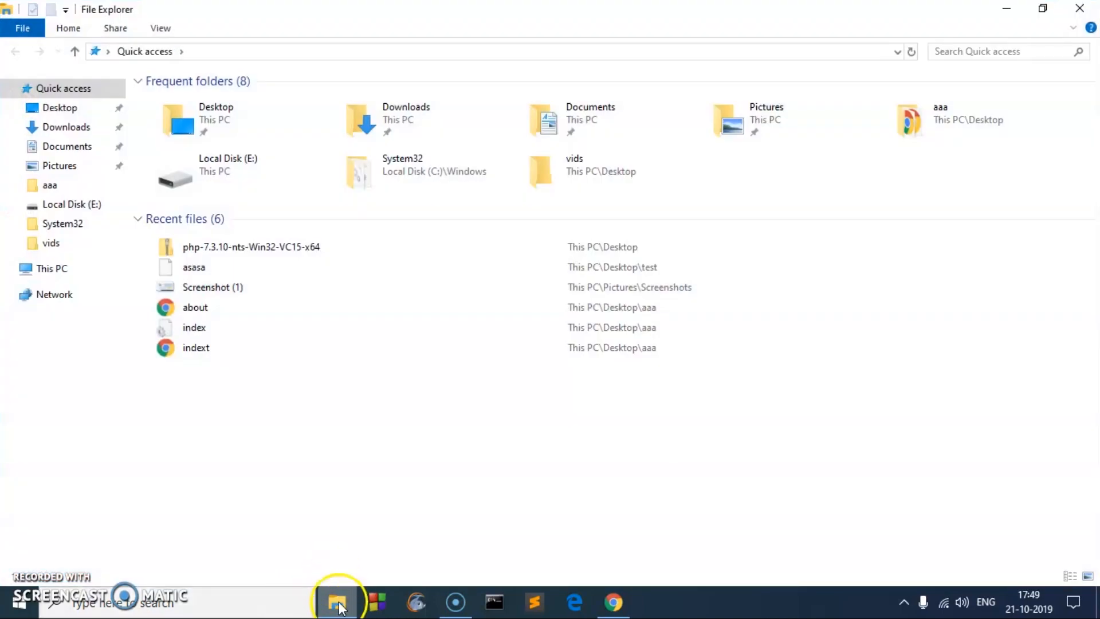
mouse_move(338, 602)
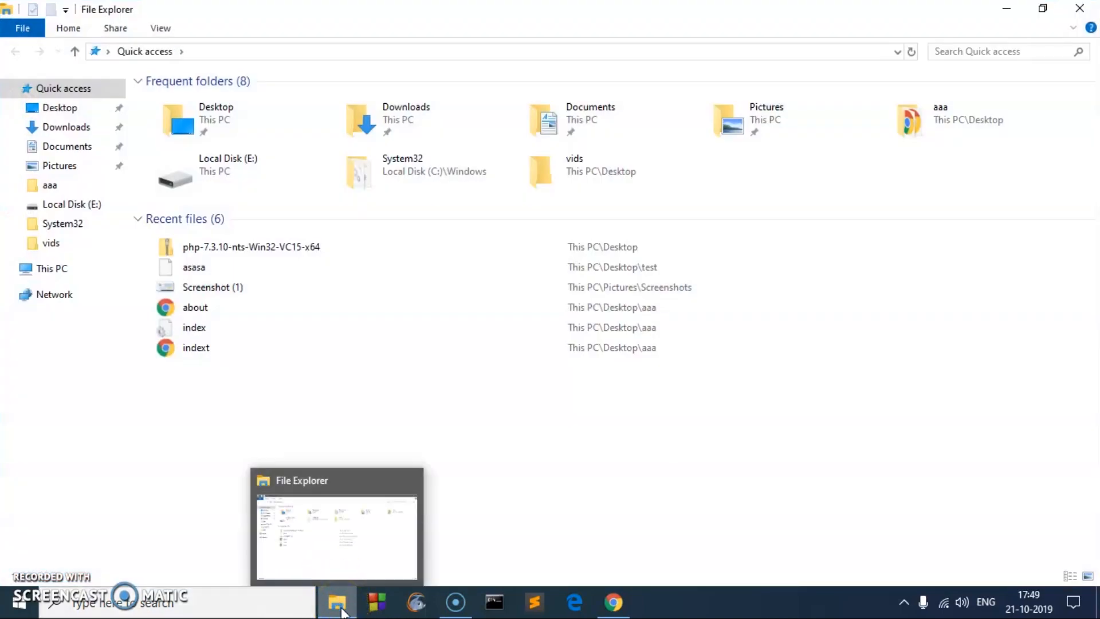
left_click(51, 269)
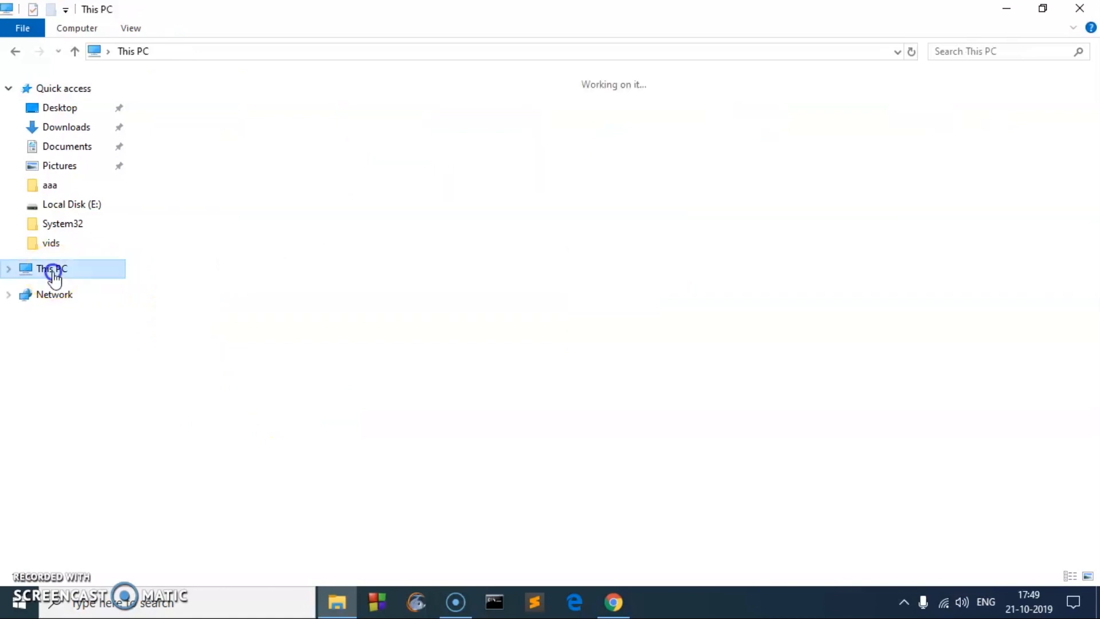
left_click(51, 268)
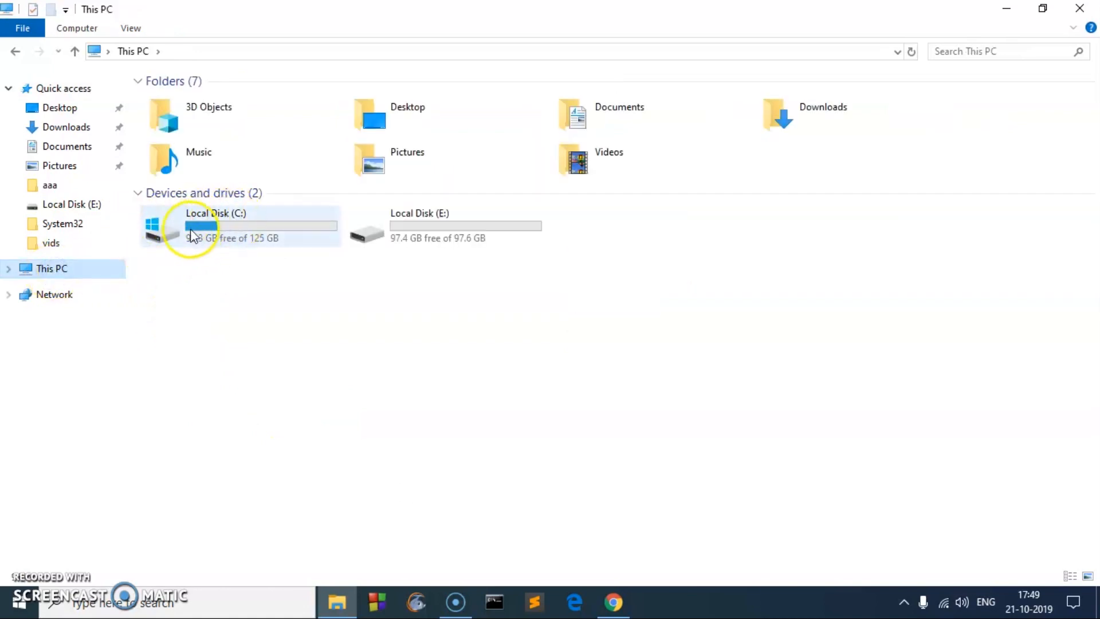
mouse_move(210, 238)
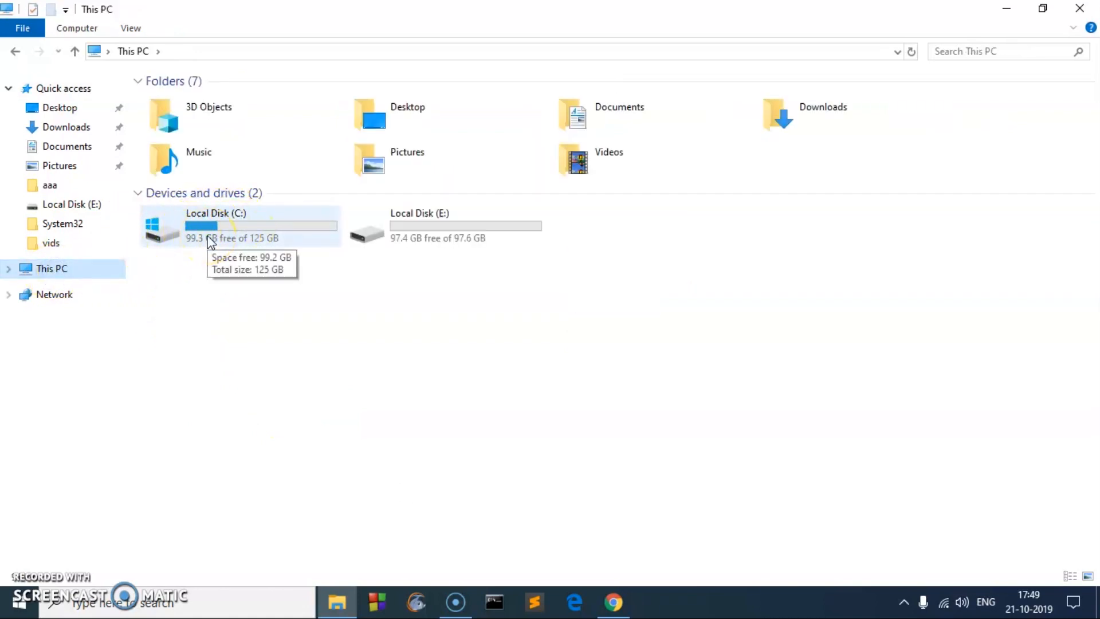
double_click(238, 226)
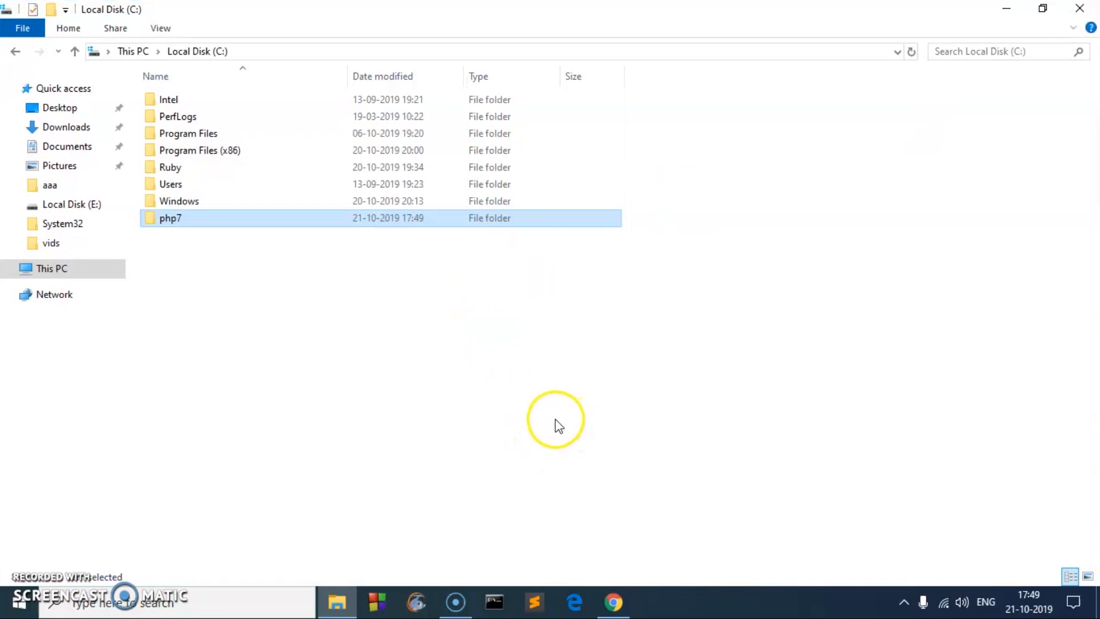
Open C:\php7 and paste a copy of php.ini-development into the folder.
double_click(169, 218)
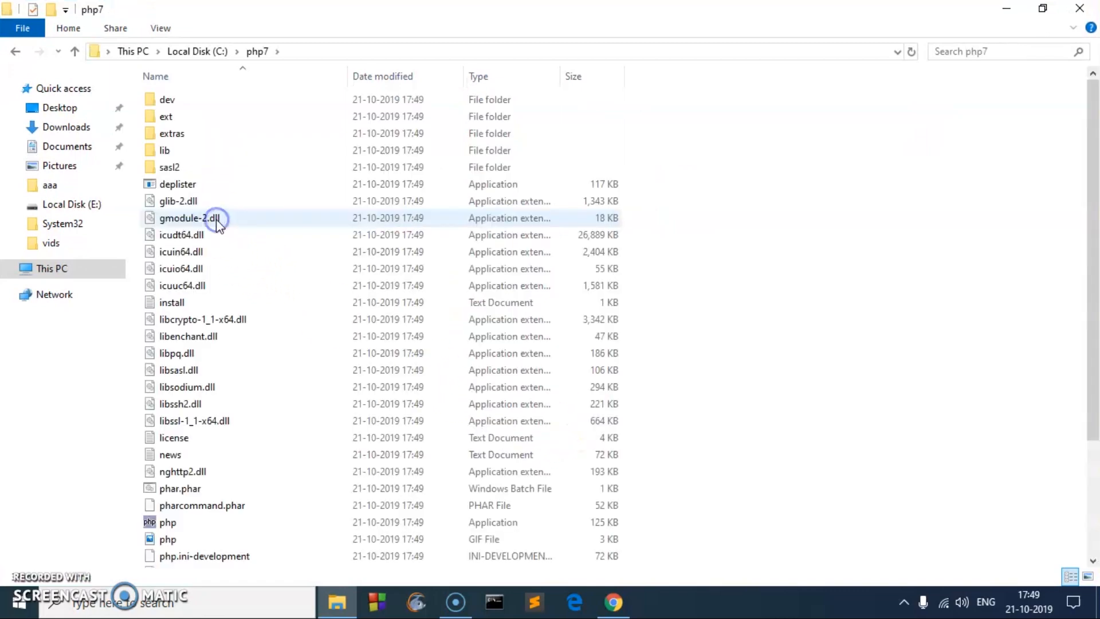
mouse_move(265, 319)
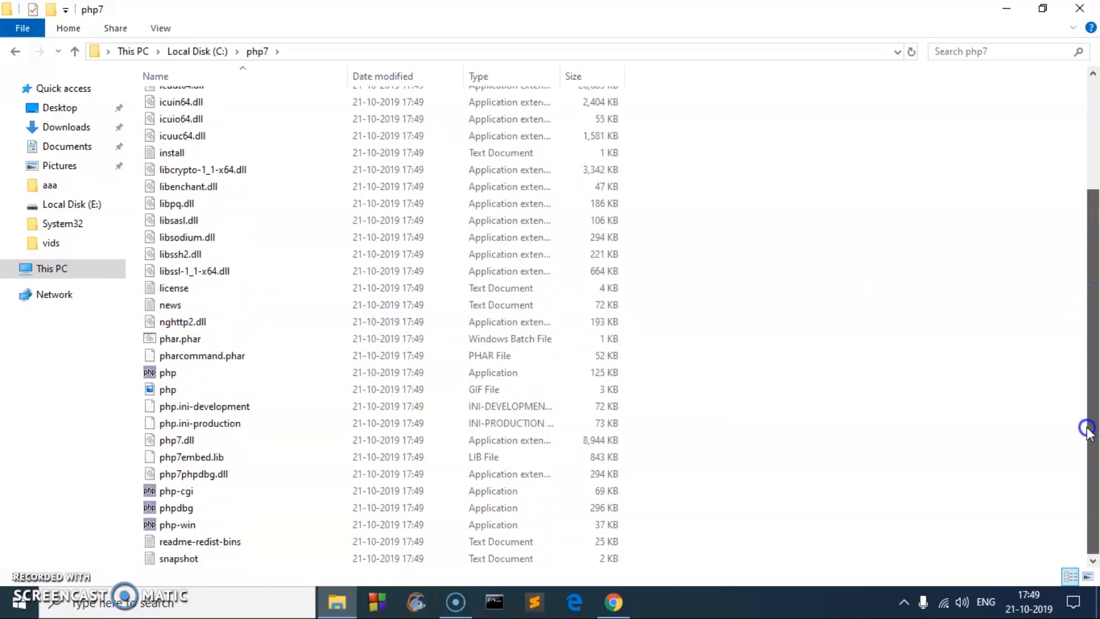
mouse_move(204, 406)
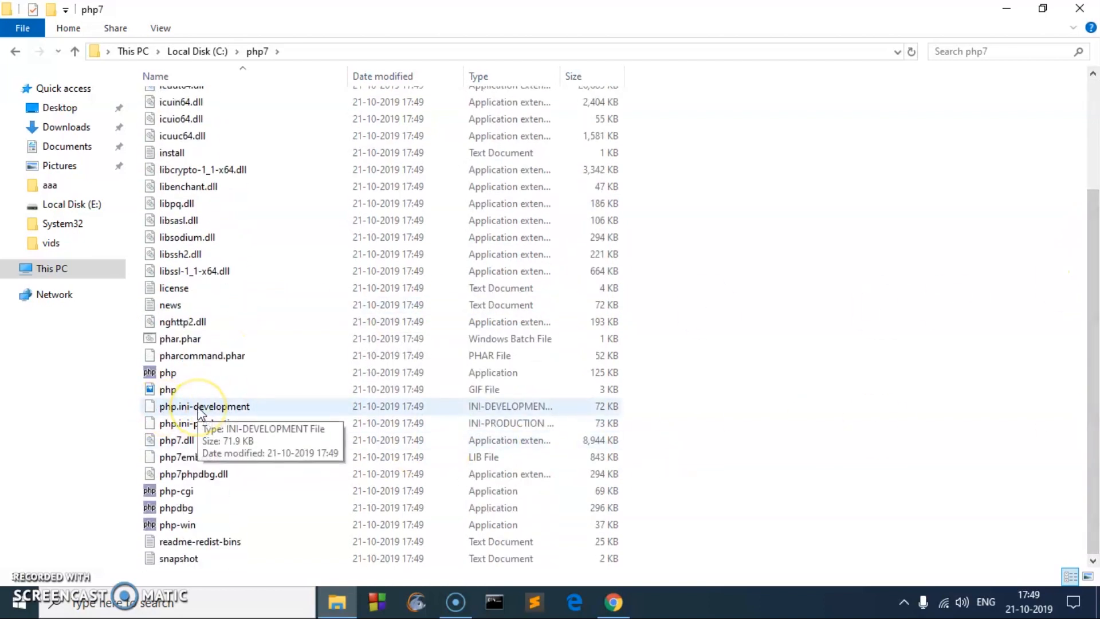
left_click(204, 406)
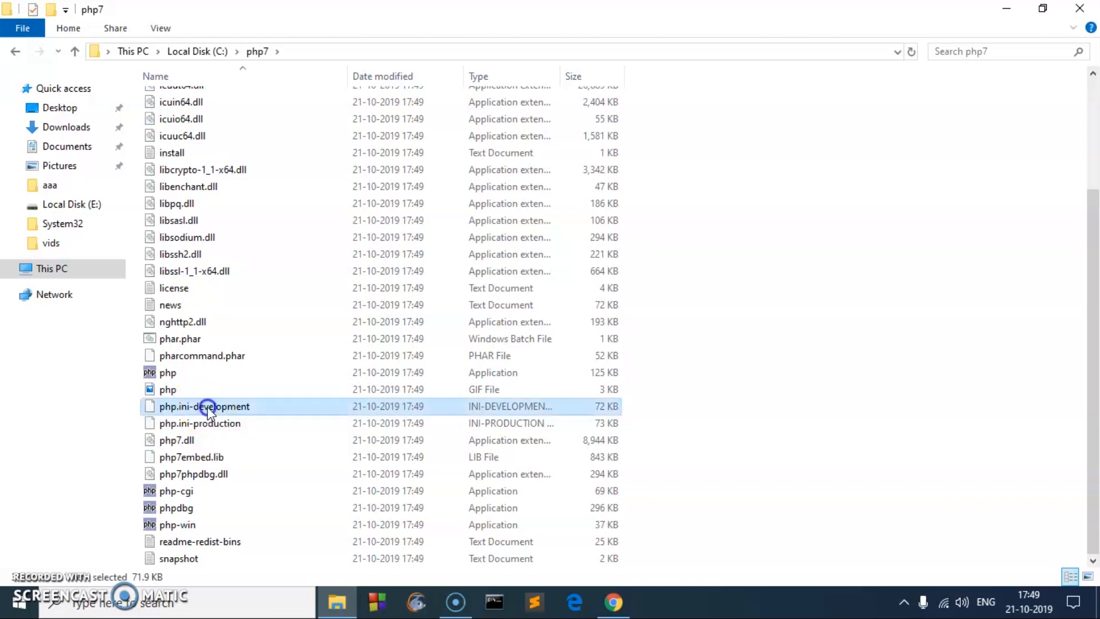
right_click(204, 406)
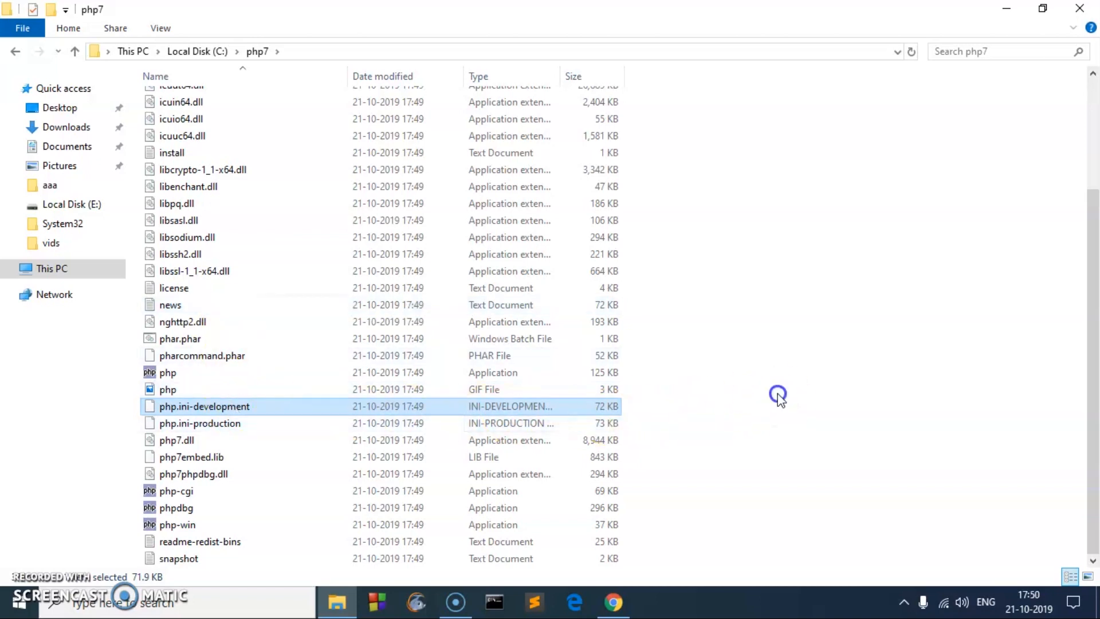
right_click(778, 395)
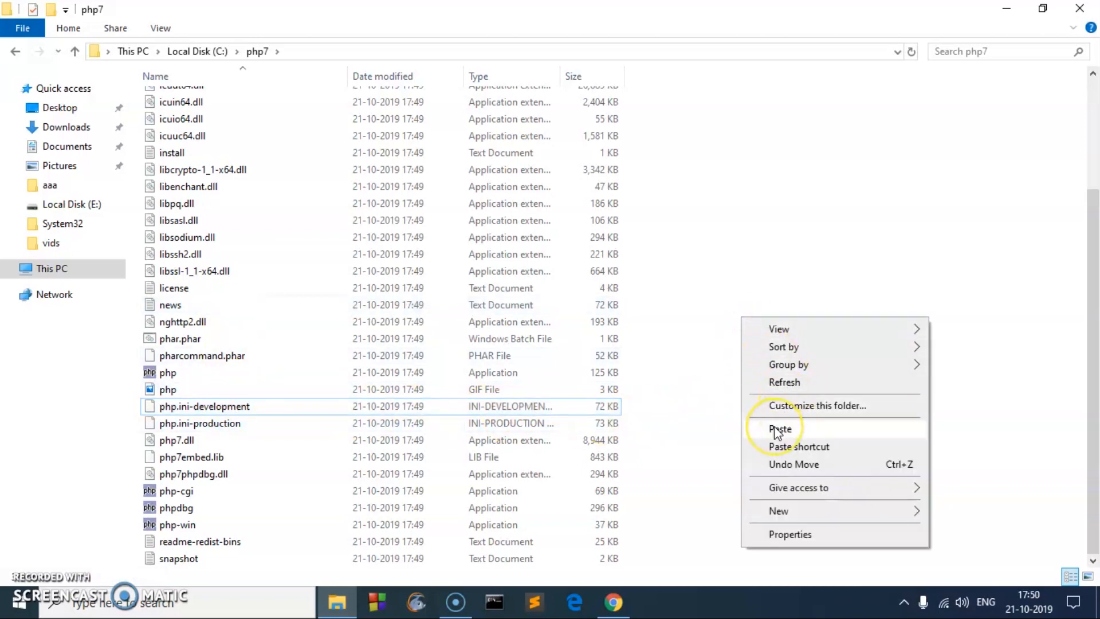
left_click(779, 428)
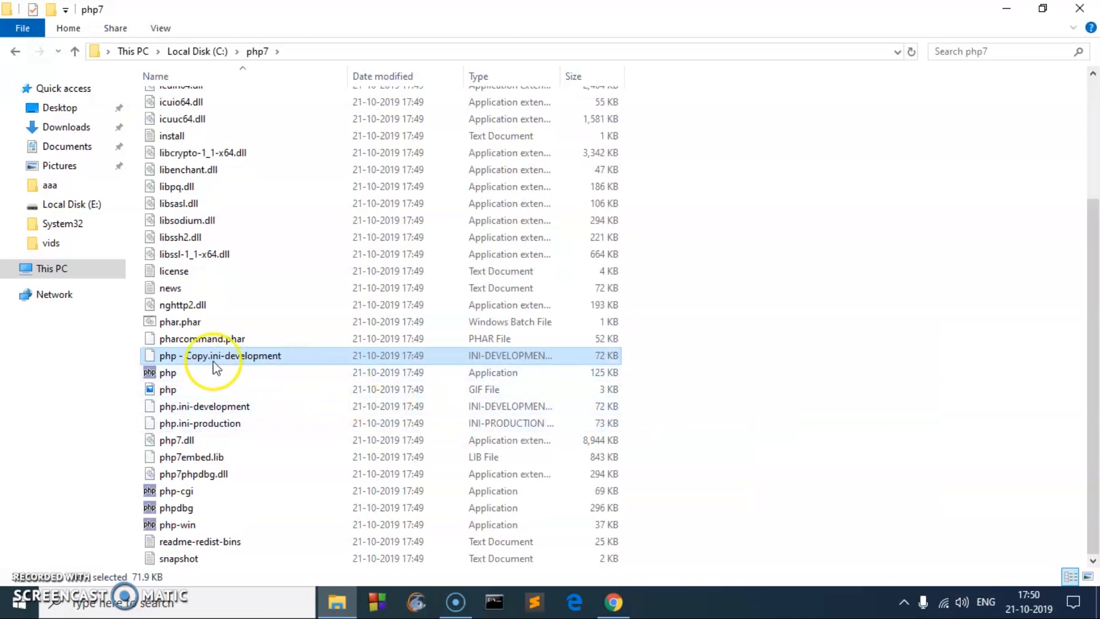
Rename the copy to php.ini, accepting the file extension change.
right_click(214, 356)
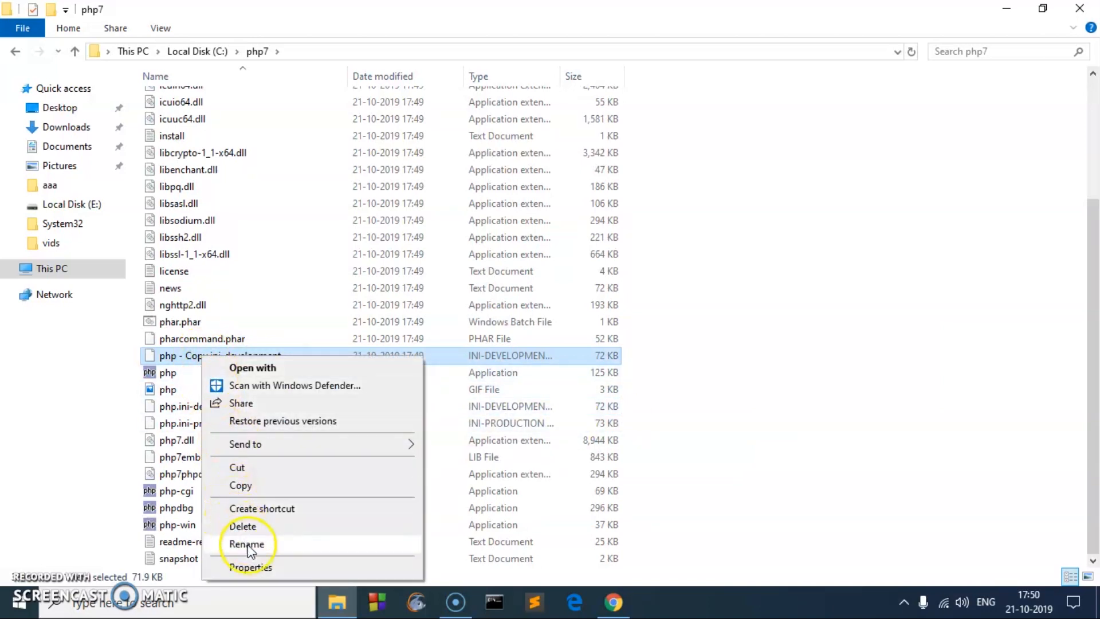
left_click(247, 543)
type("php.ini")
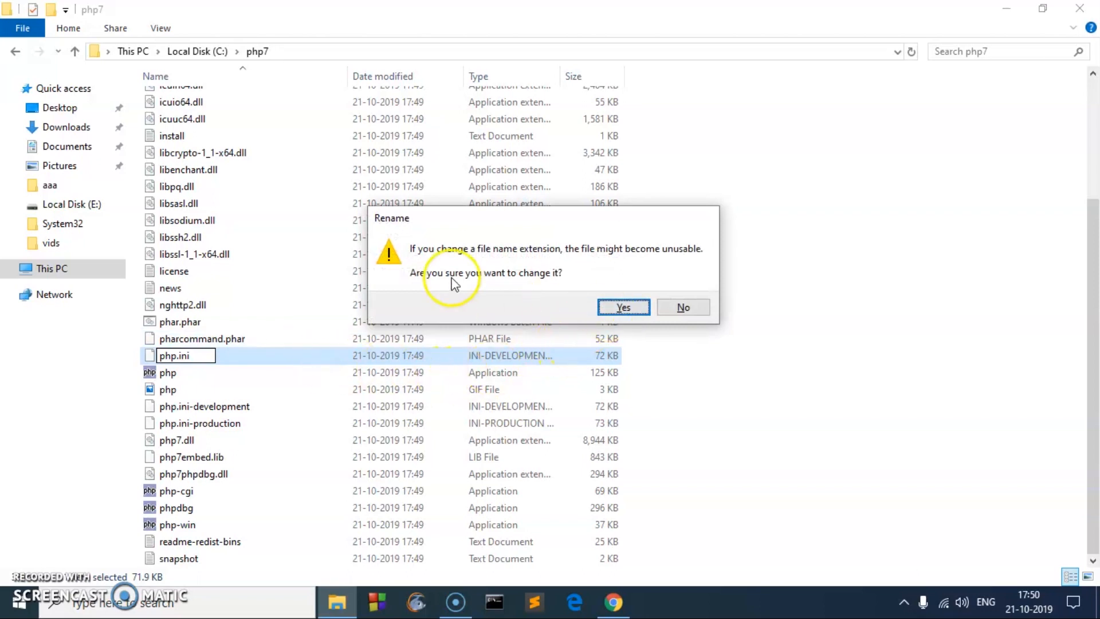
left_click(622, 307)
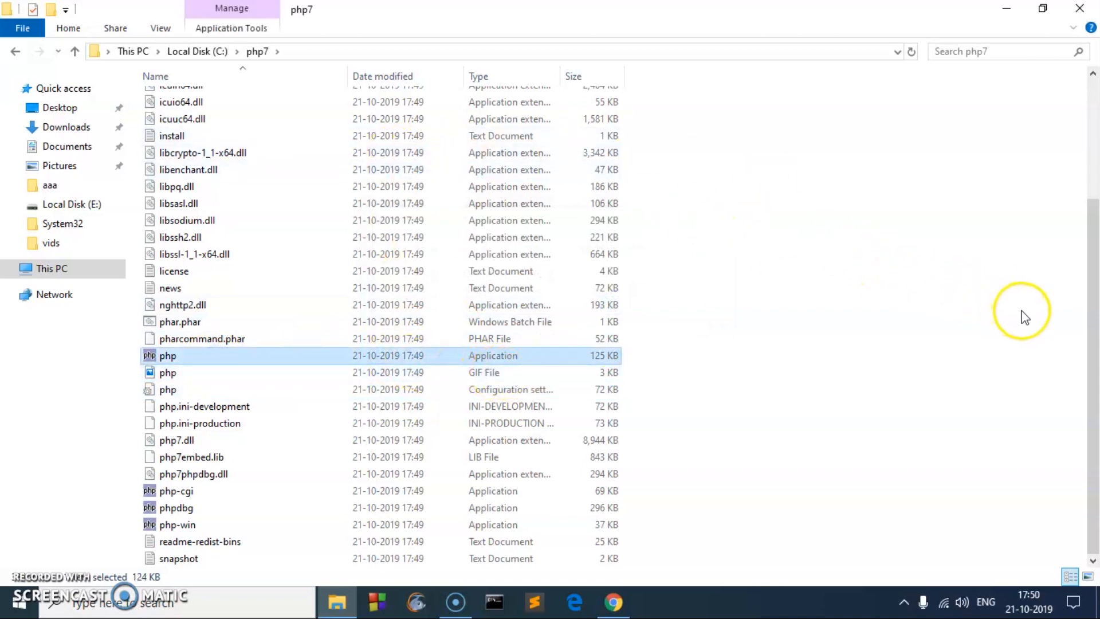
left_click(344, 51)
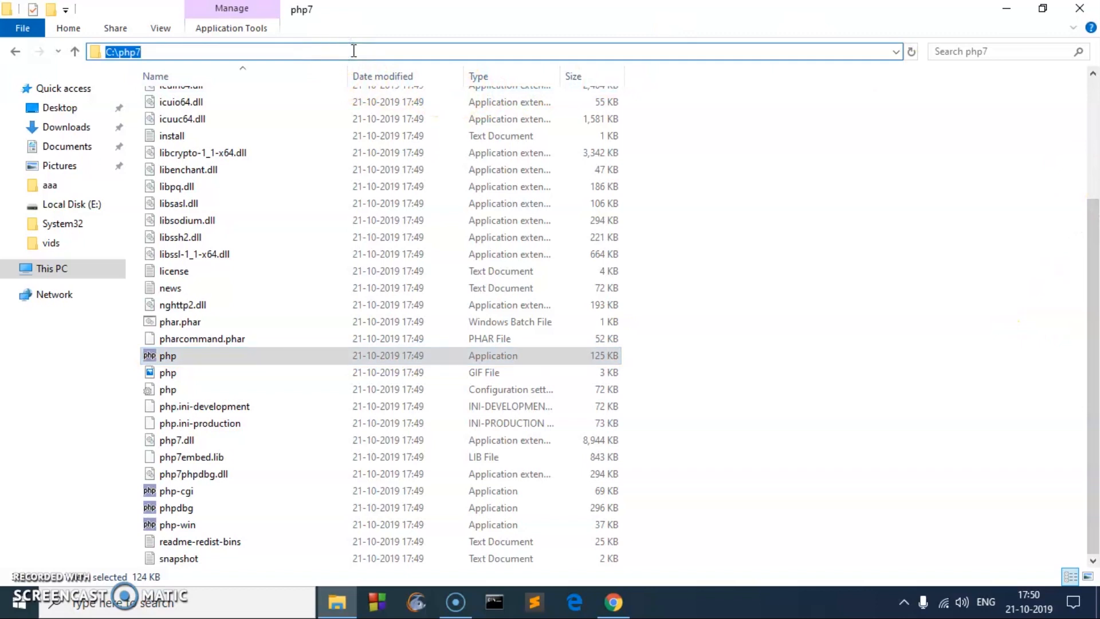
mouse_move(537, 85)
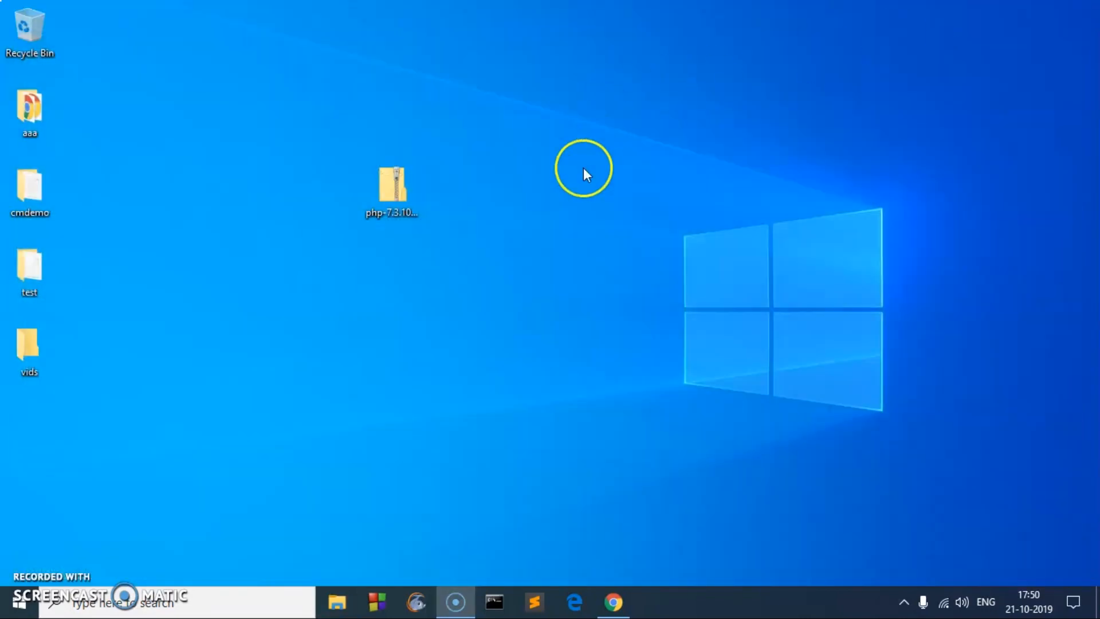
Run php in a new Command Prompt and get the 'not recognized' error.
left_click(494, 602)
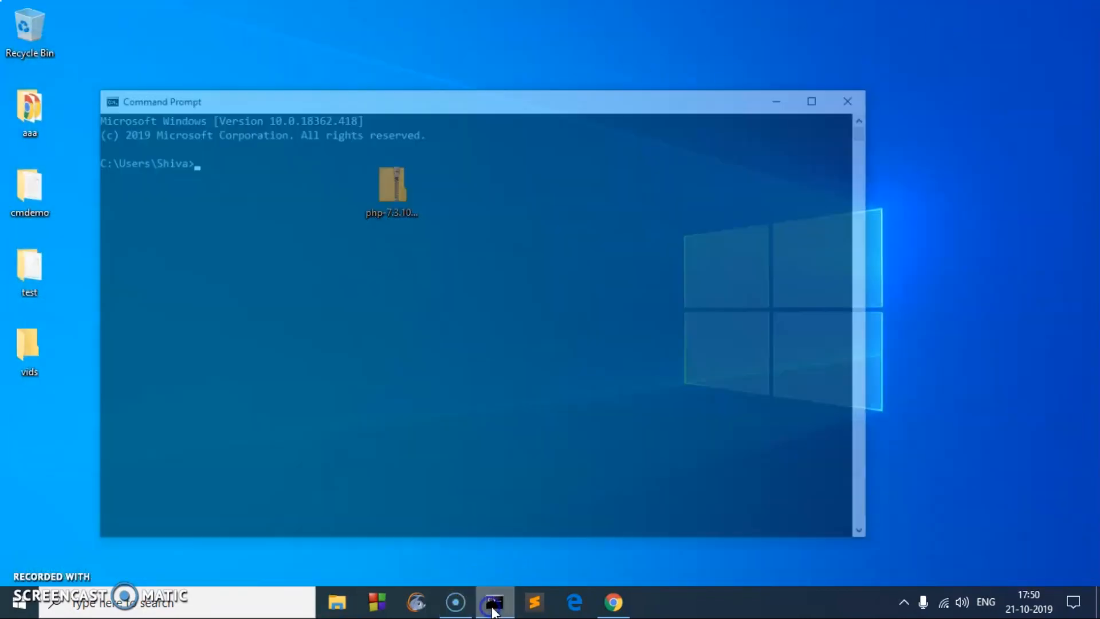
type("p")
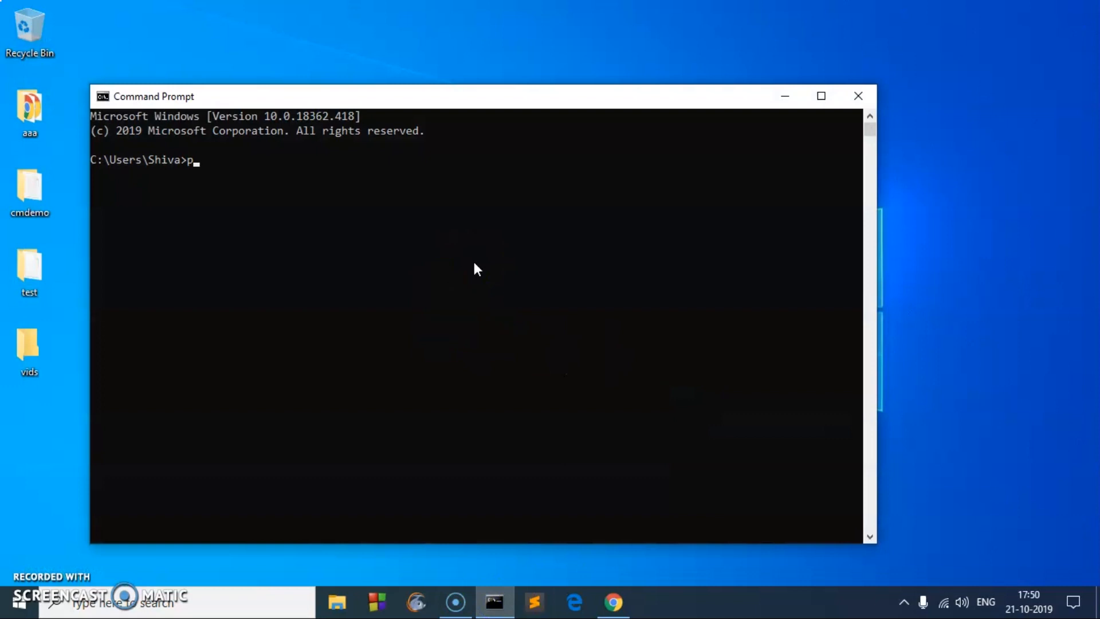
type("hp")
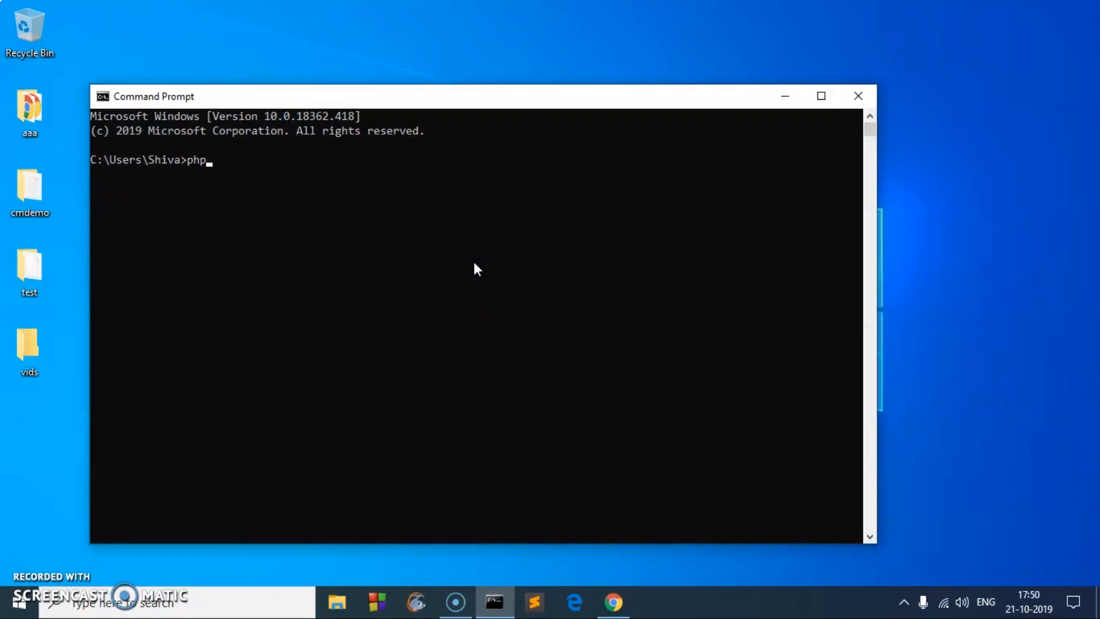
key("Enter")
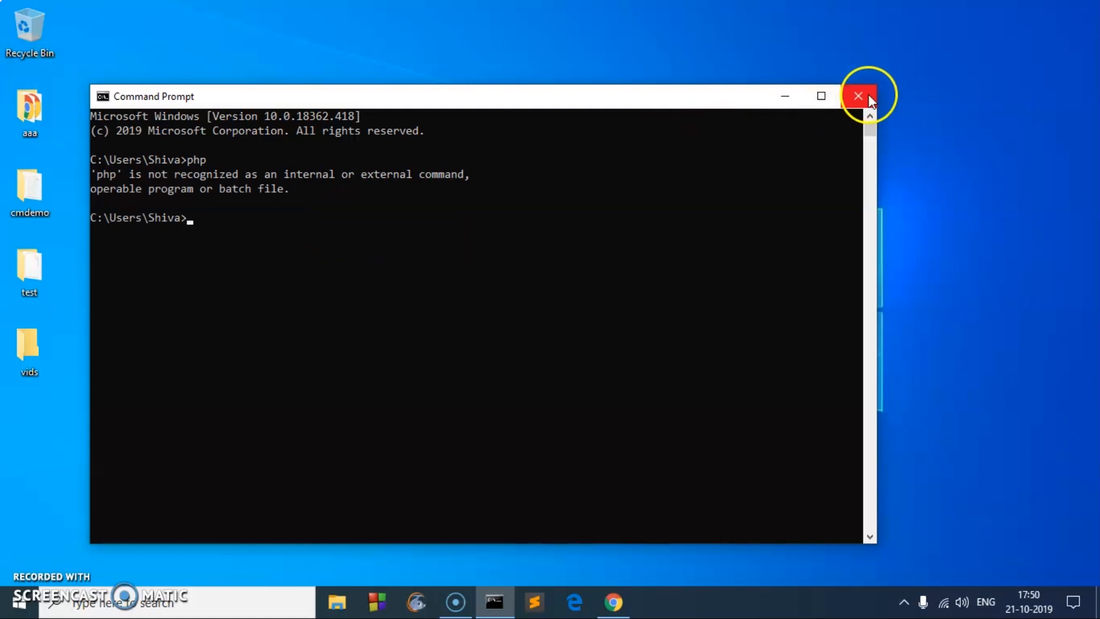
Add C:\php7 as a new system Path entry through Environment Variables and save.
left_click(857, 96)
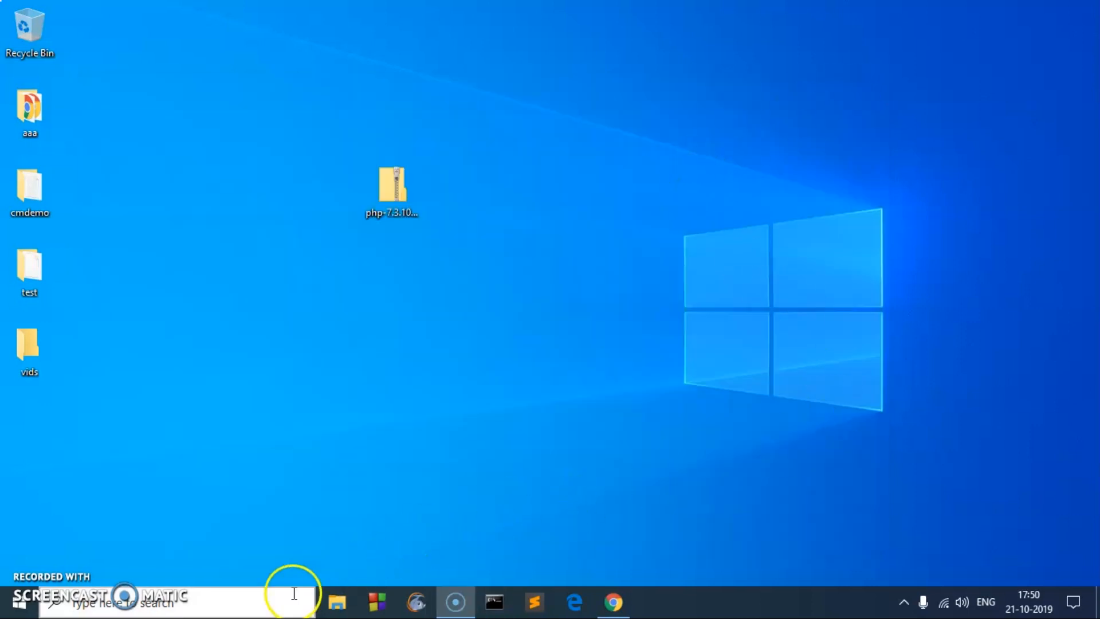
left_click(175, 602)
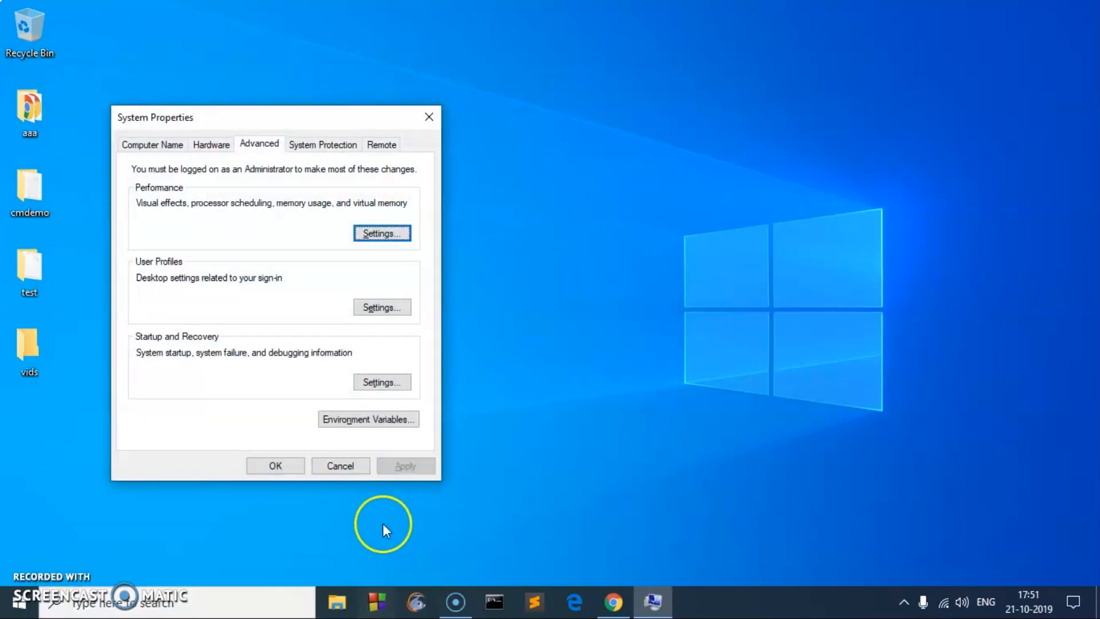
left_click(367, 419)
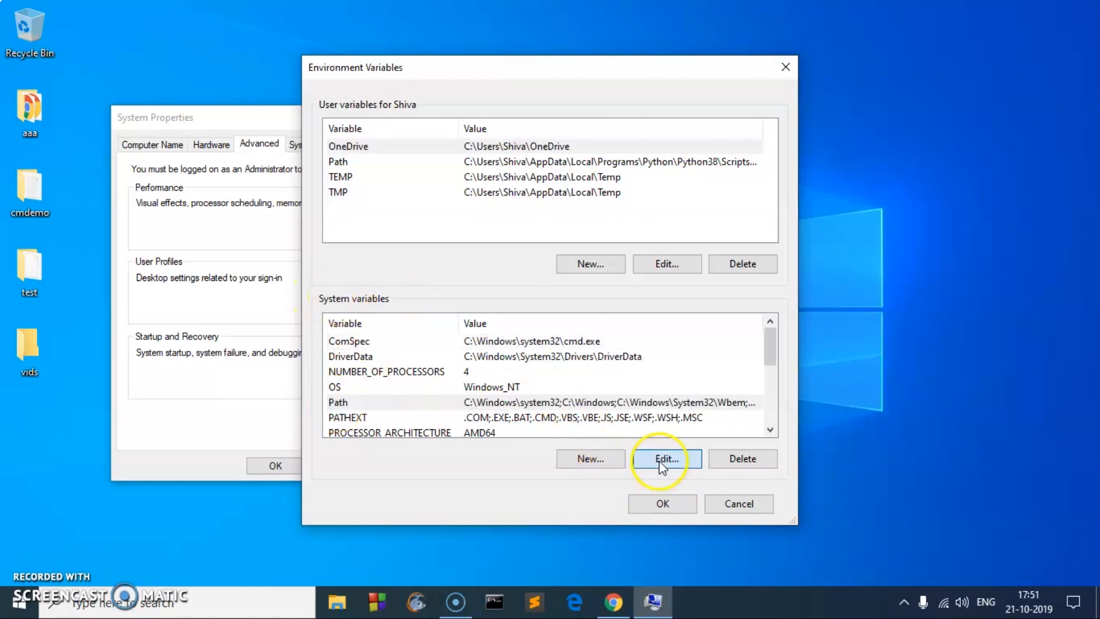
left_click(665, 458)
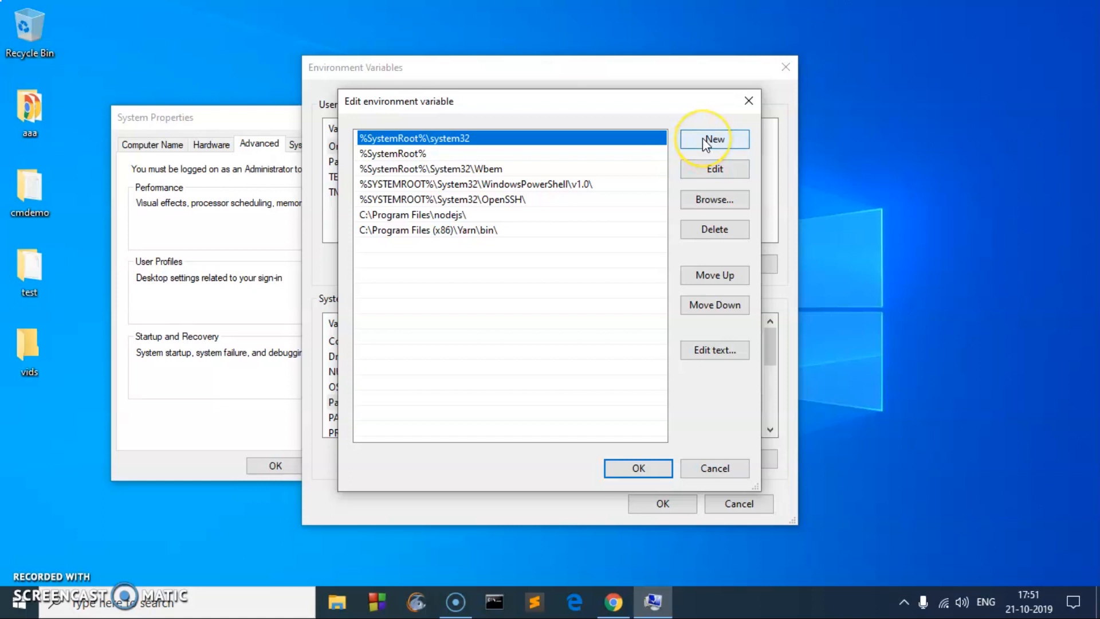
left_click(713, 138)
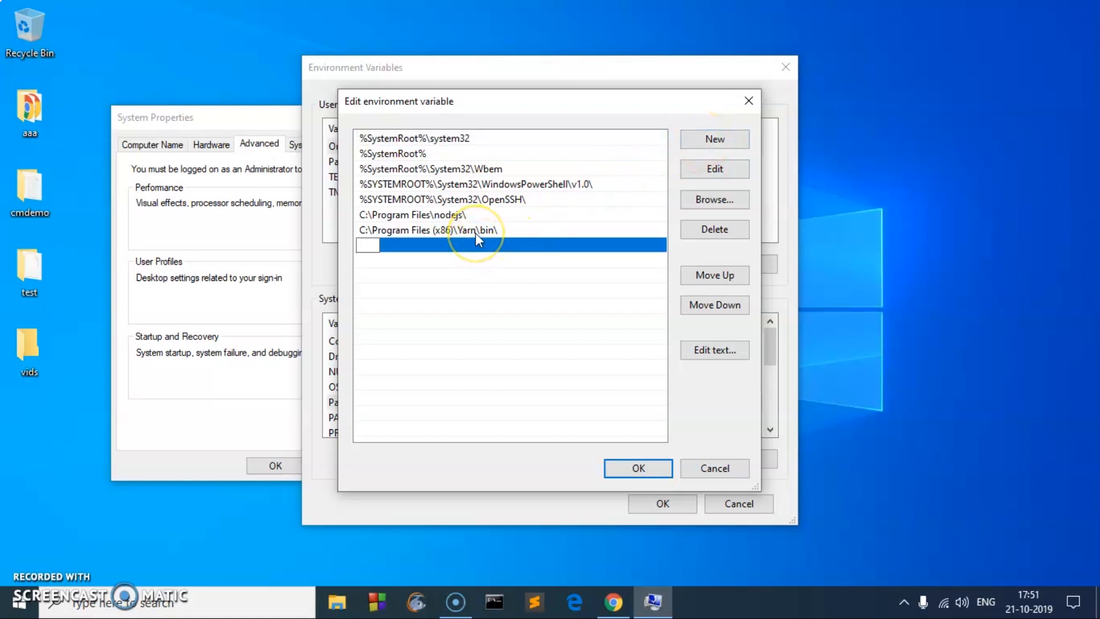
type("C:\\php7")
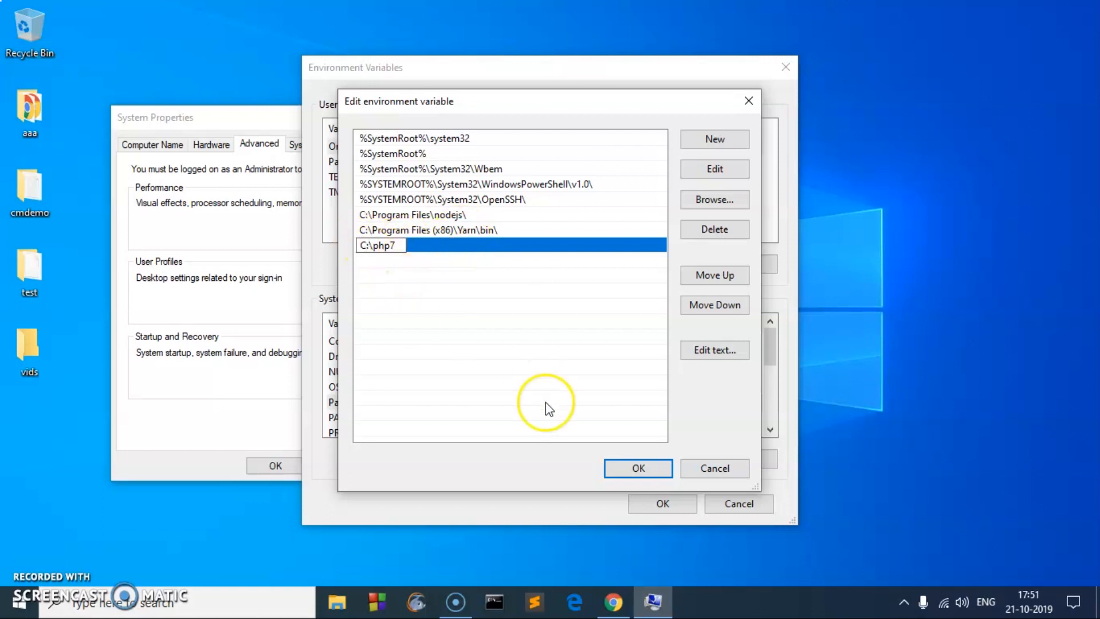
left_click(637, 468)
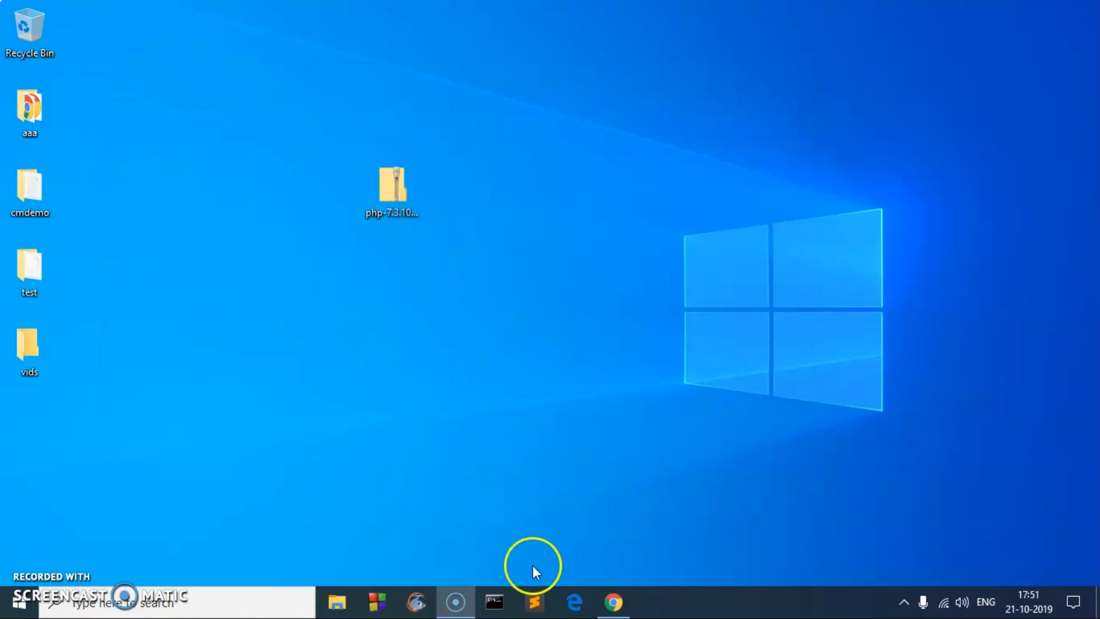
Run php -v in a new Command Prompt to confirm PHP 7.3.10, then close it.
left_click(494, 602)
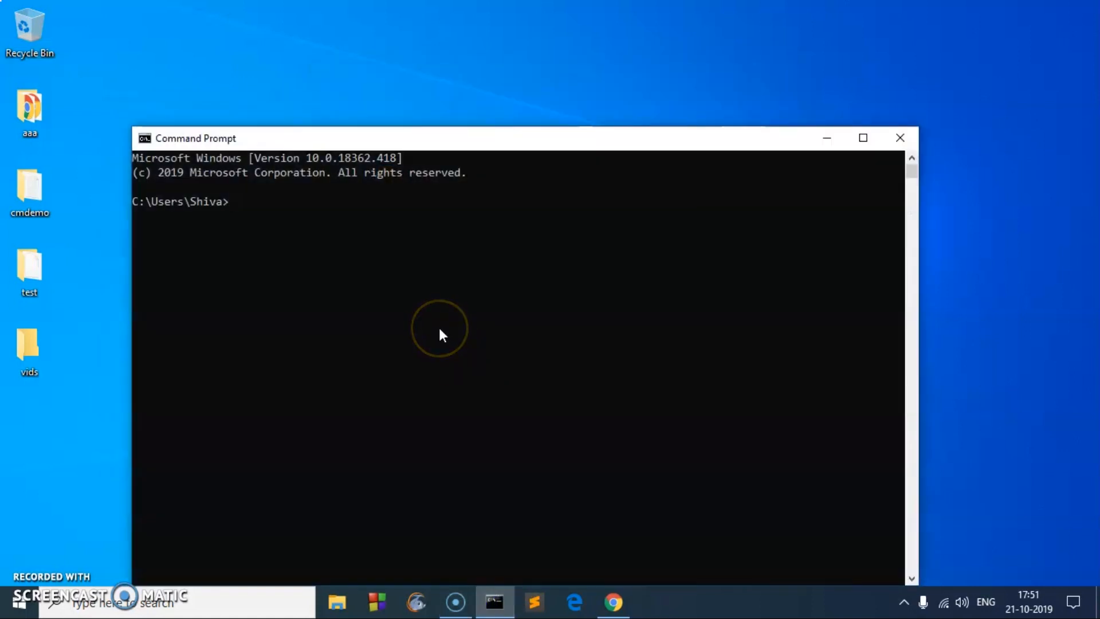
type("php -v")
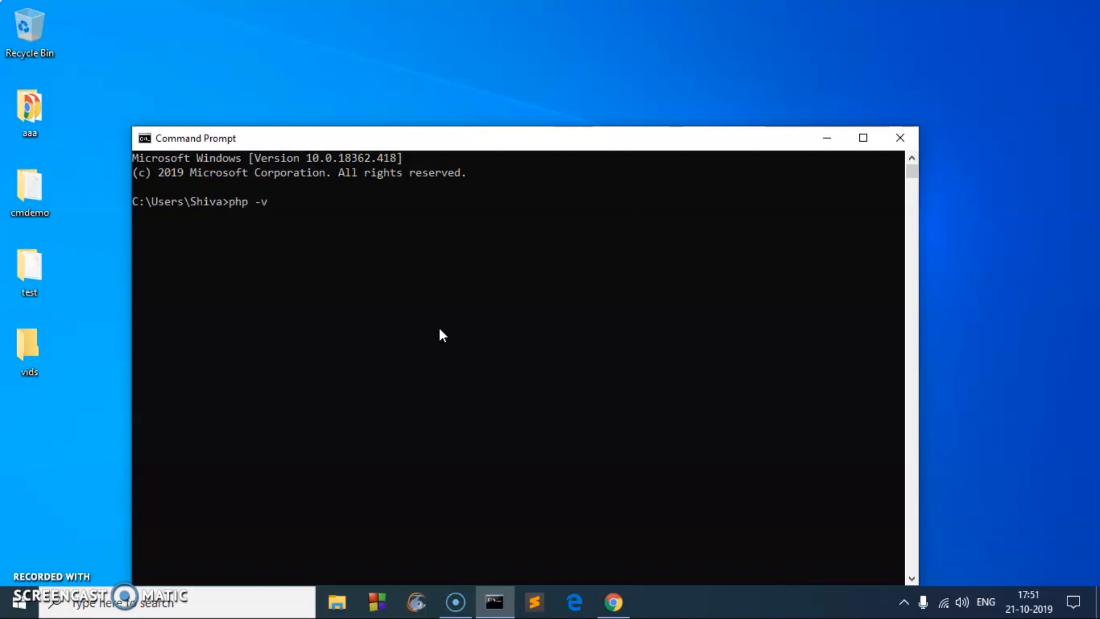
key("Enter")
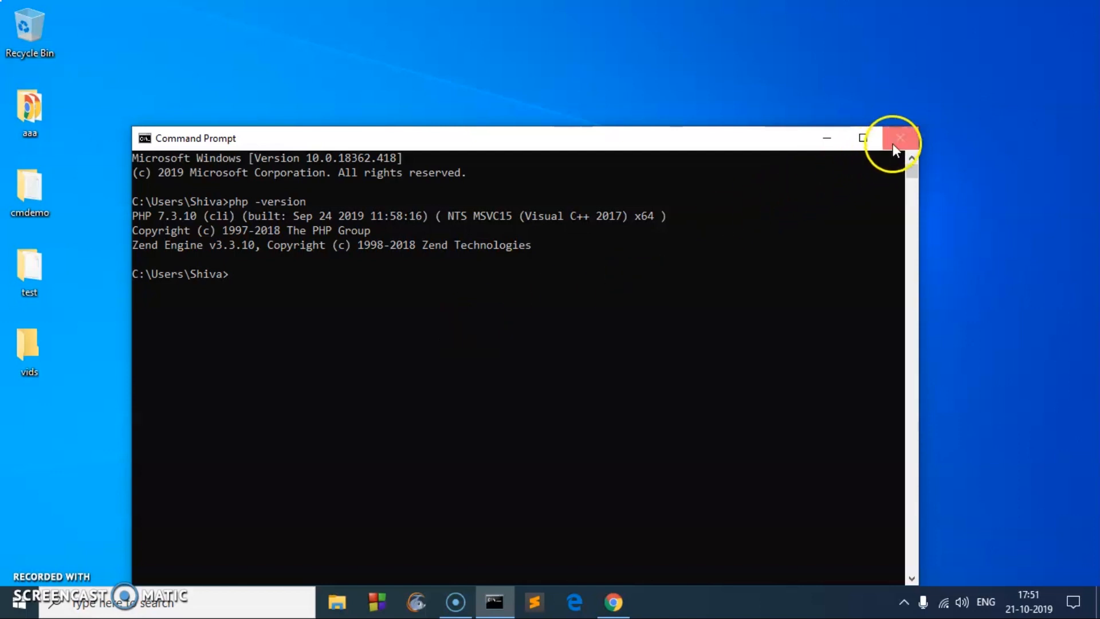
left_click(901, 138)
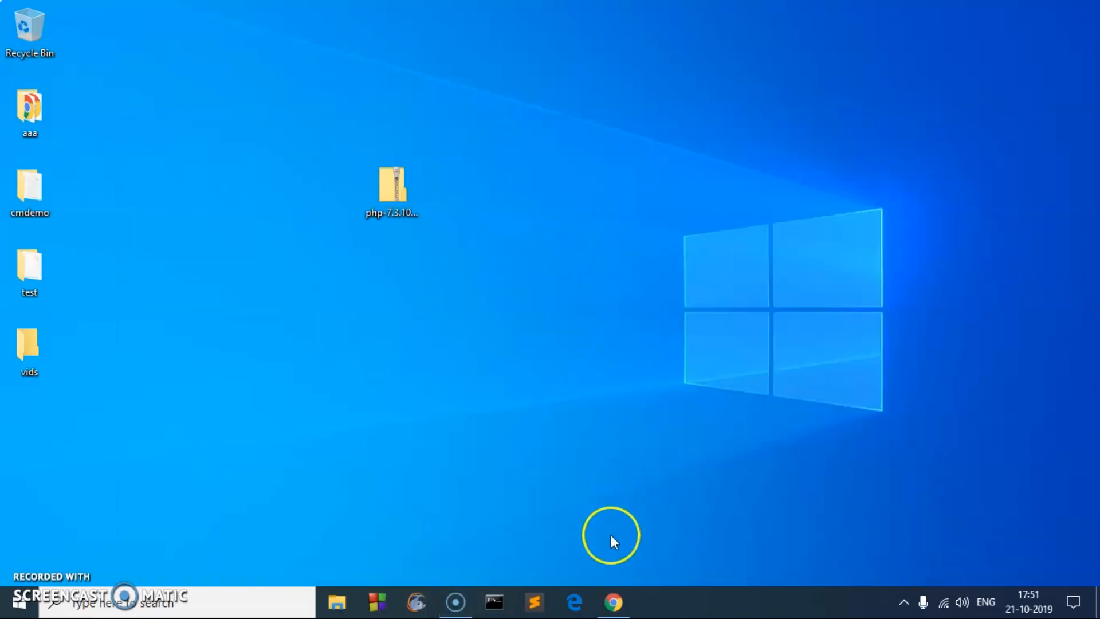
Return to Chrome and open the getcomposer.org download page.
left_click(612, 602)
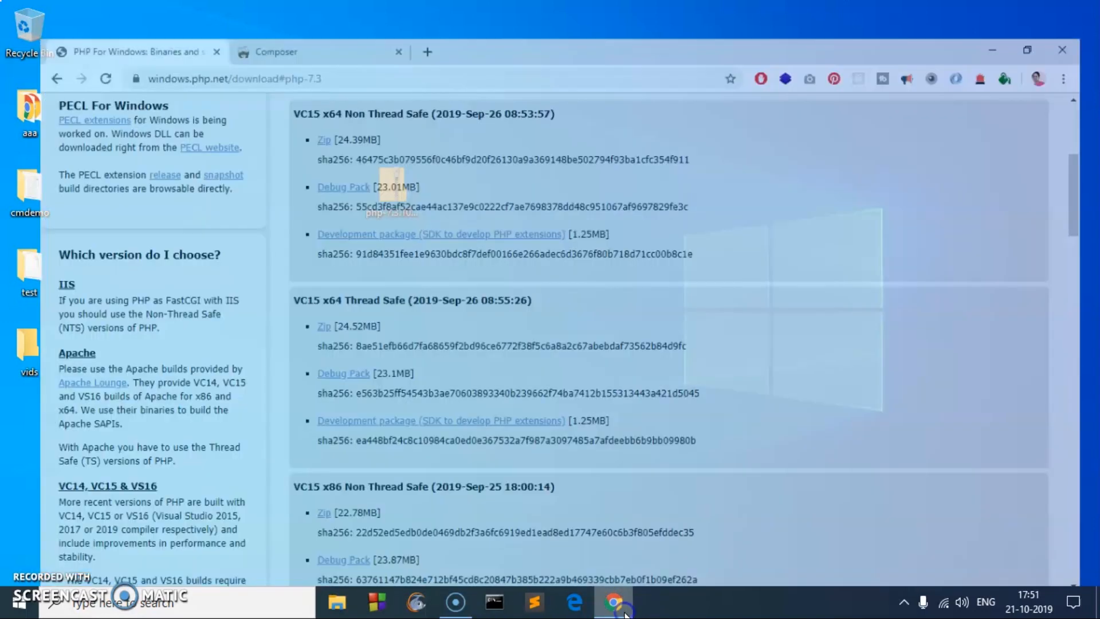
left_click(294, 51)
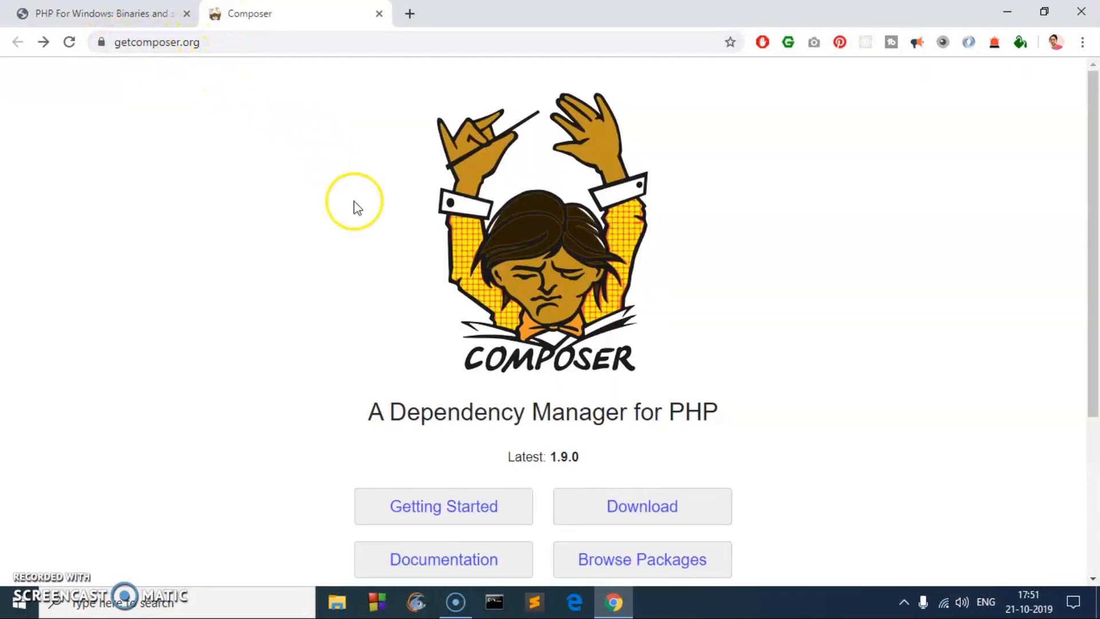
left_click(640, 506)
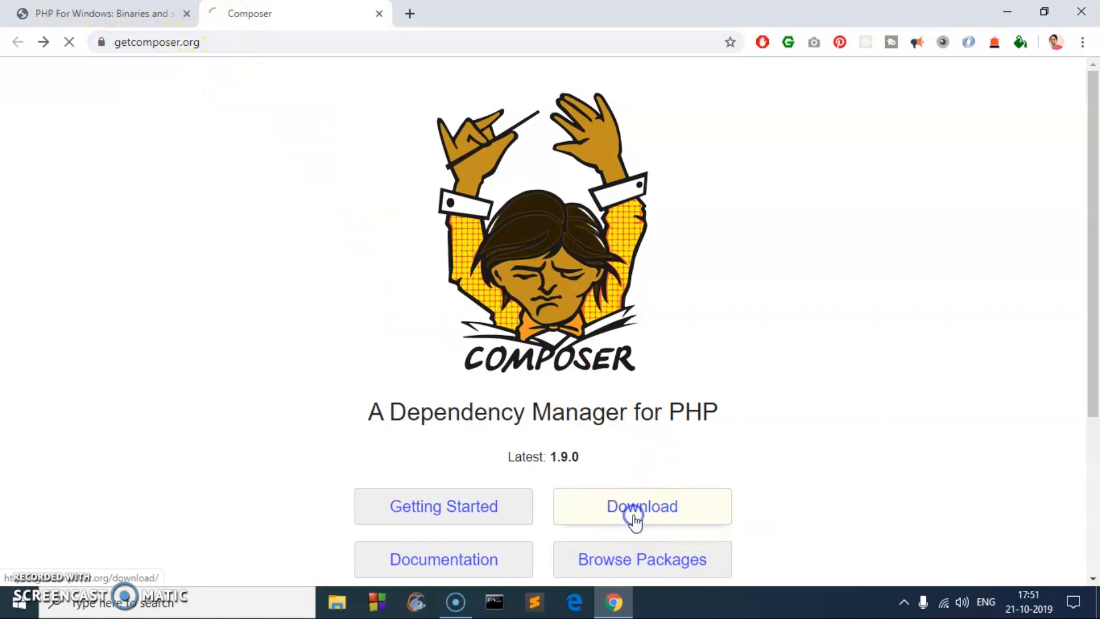
left_click(641, 506)
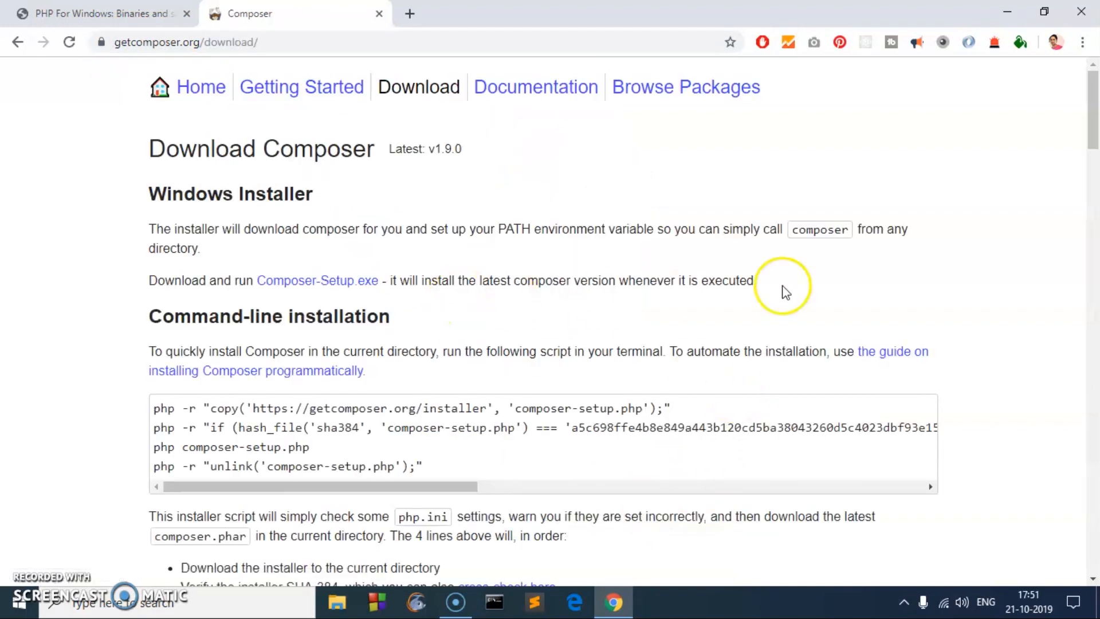
scroll("down", 3)
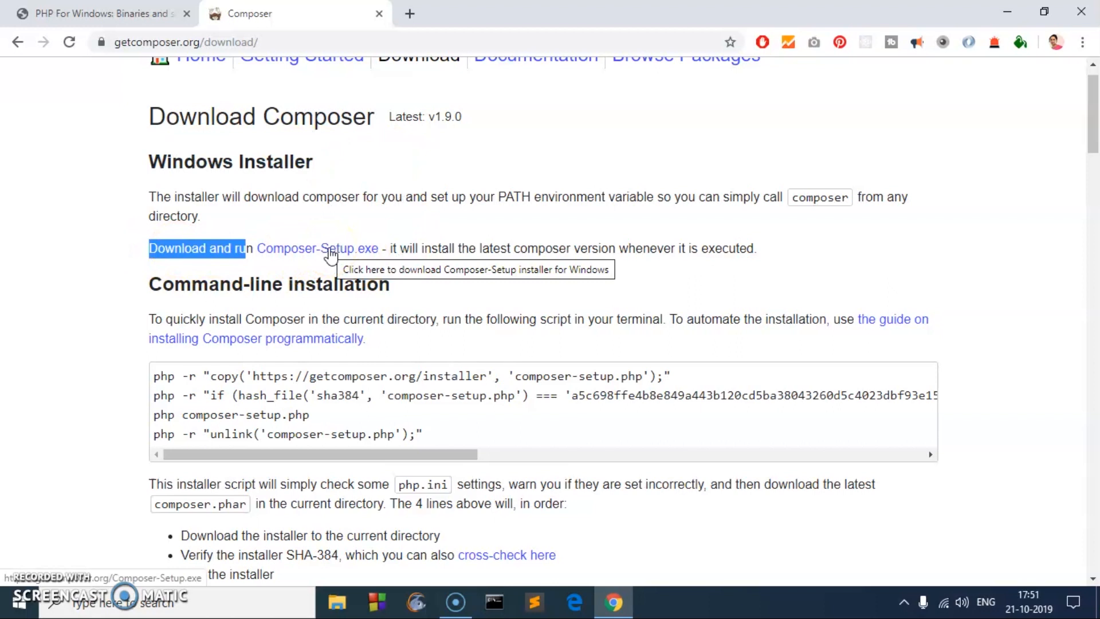
Download Composer-Setup.exe to the Desktop and minimize Chrome.
left_click(316, 248)
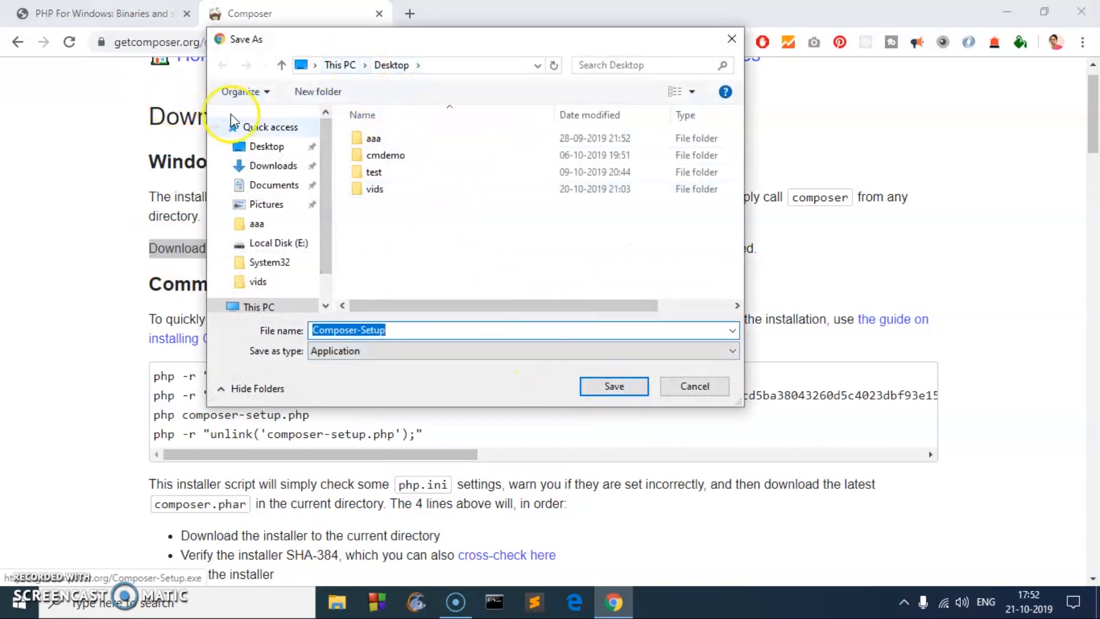
mouse_move(612, 386)
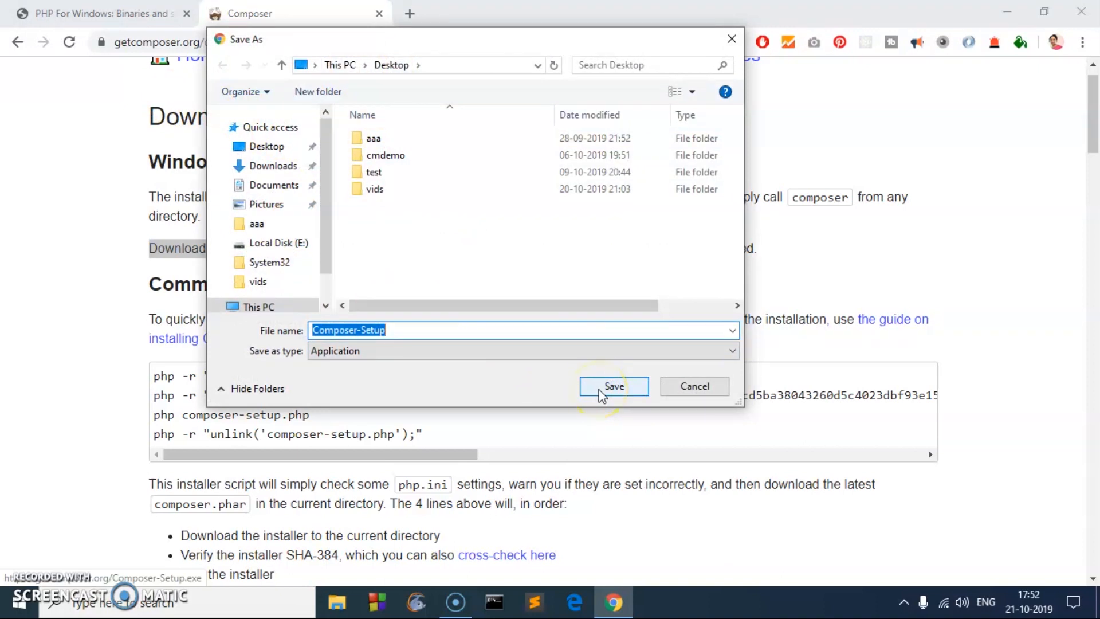
left_click(613, 385)
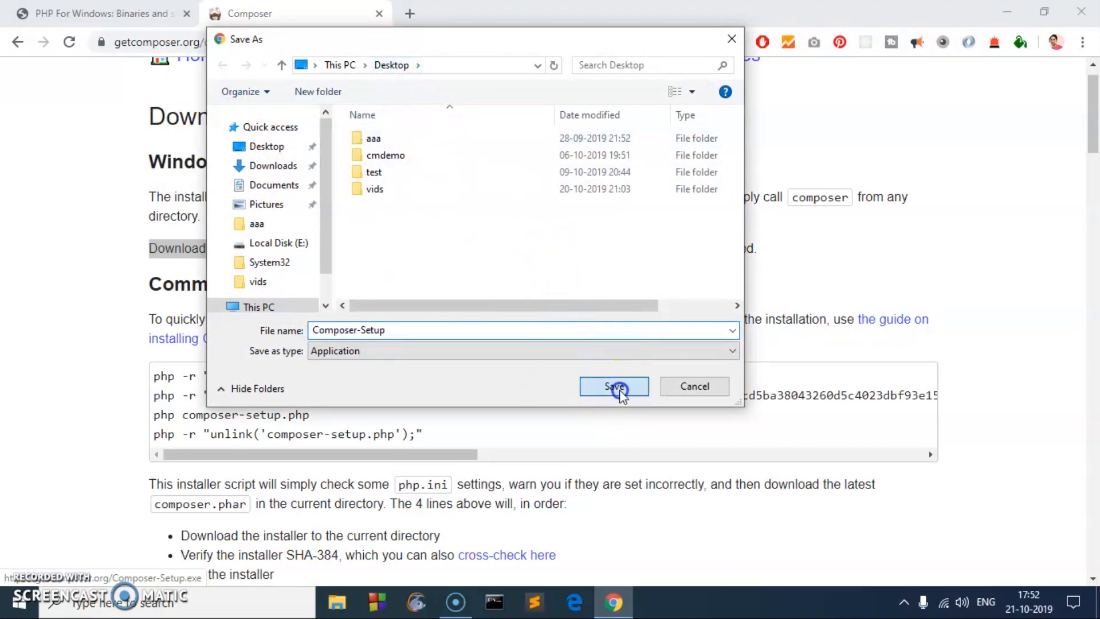
left_click(613, 386)
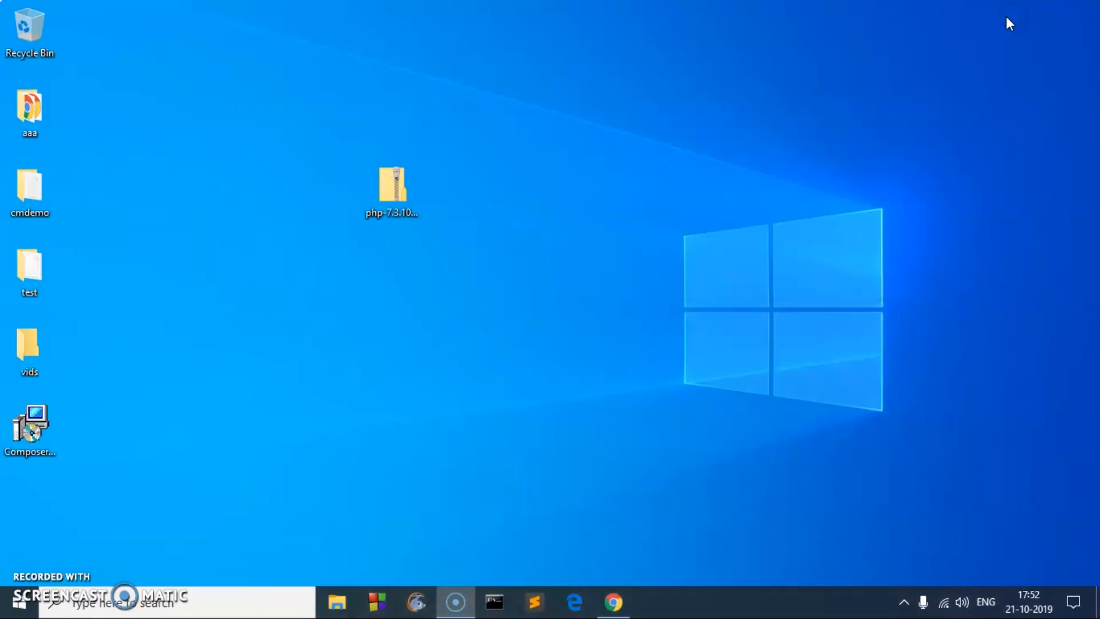
Launch Composer-Setup, keep C:\php7\php.exe, allow the php.ini update, and skip the proxy.
left_click_drag(30, 424, 393, 316)
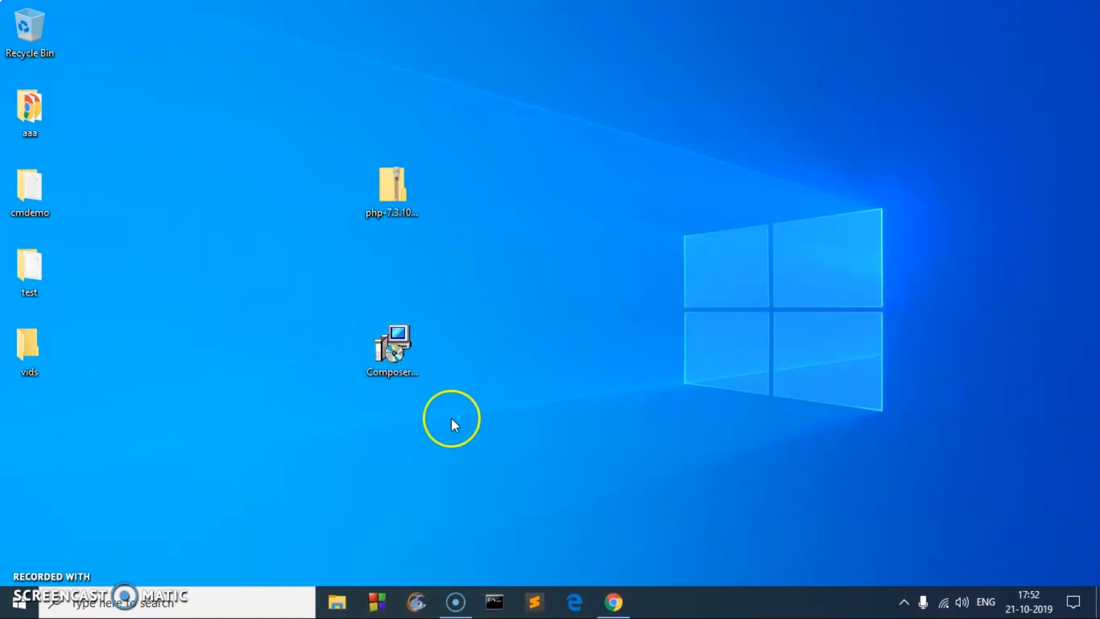
double_click(392, 347)
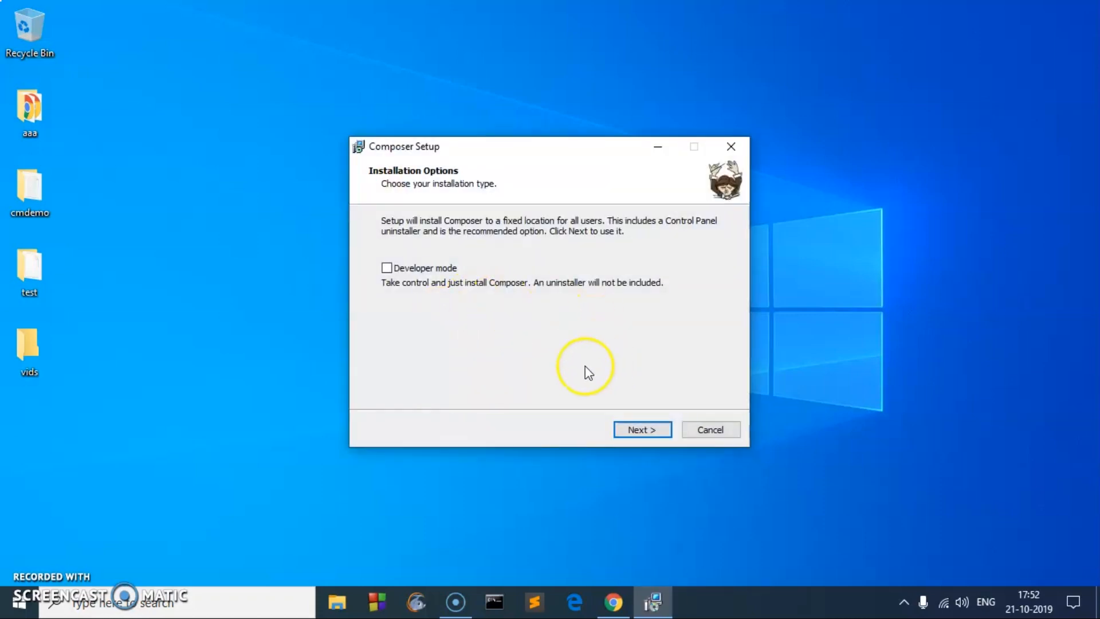
mouse_move(392, 275)
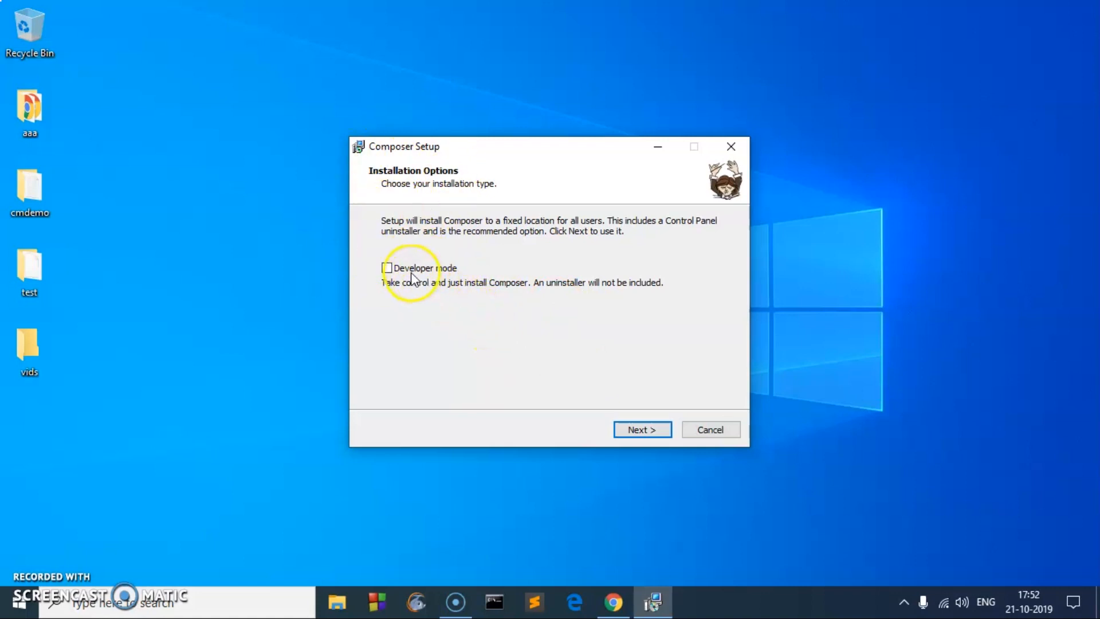
left_click(641, 429)
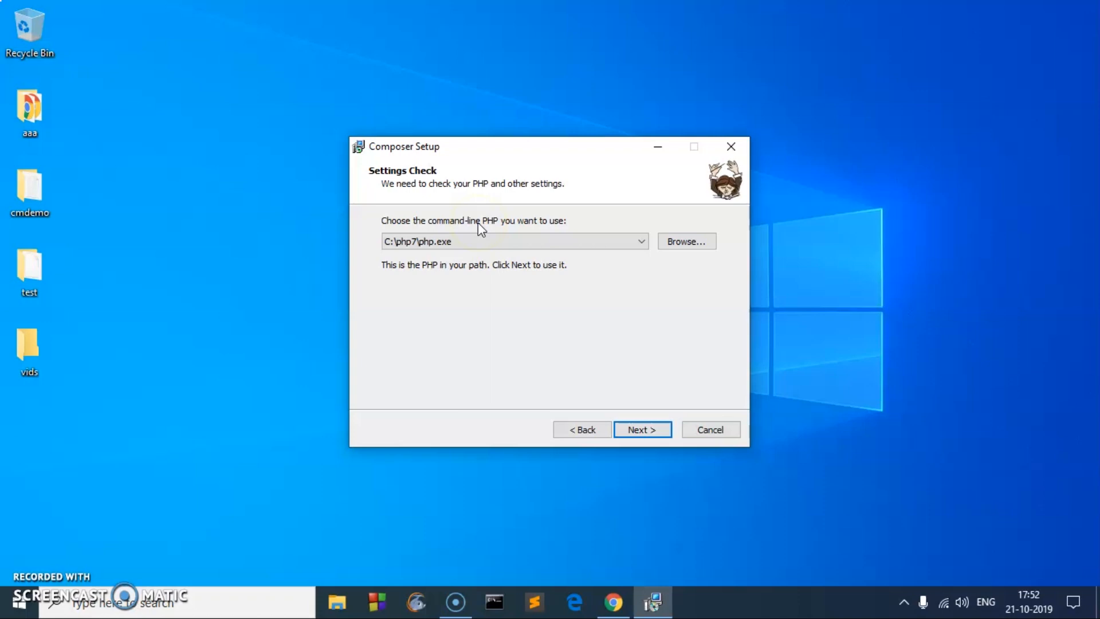
mouse_move(641, 429)
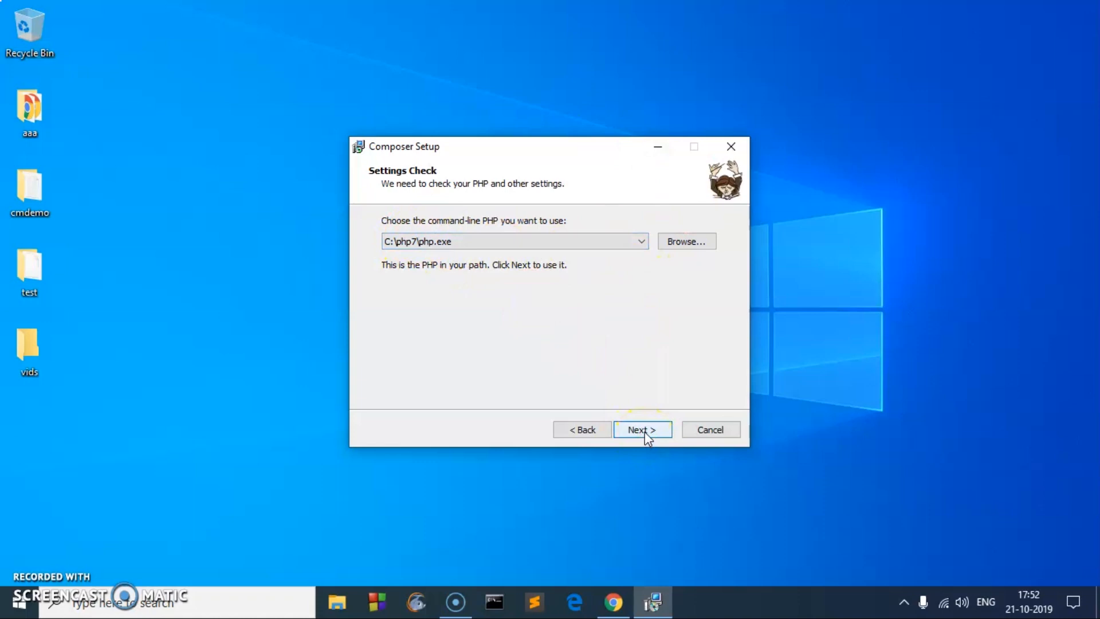
left_click(640, 429)
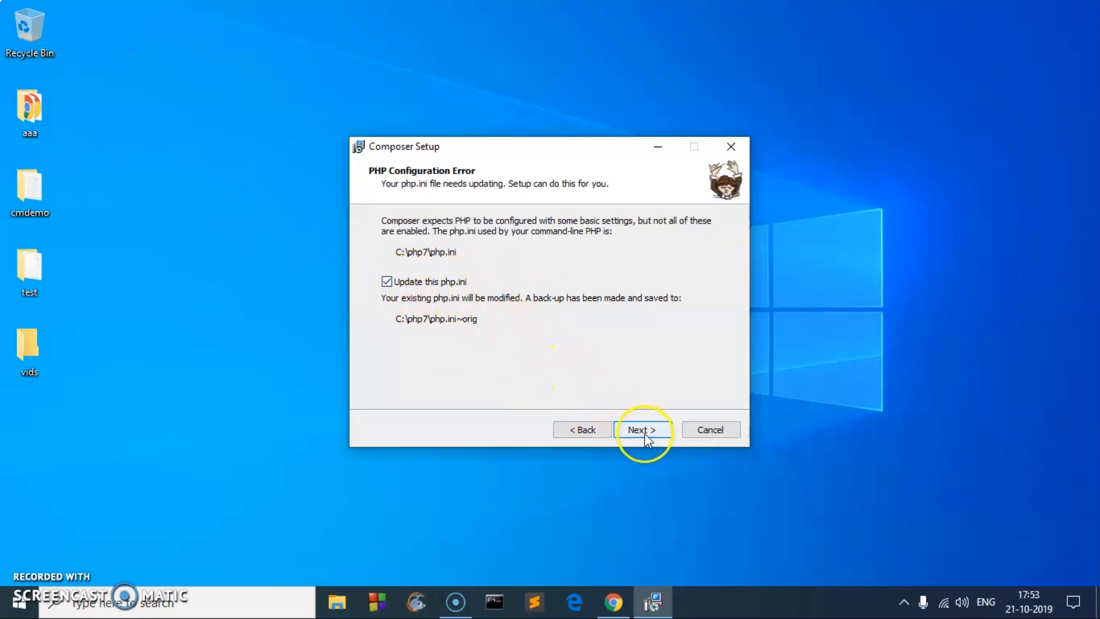
left_click(640, 429)
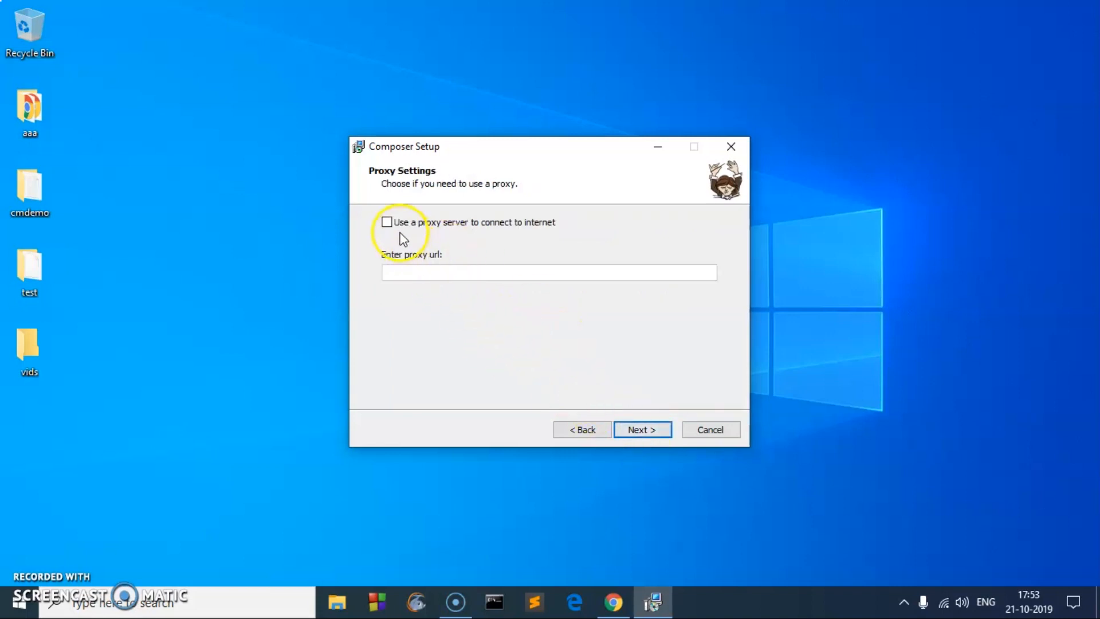
left_click(386, 222)
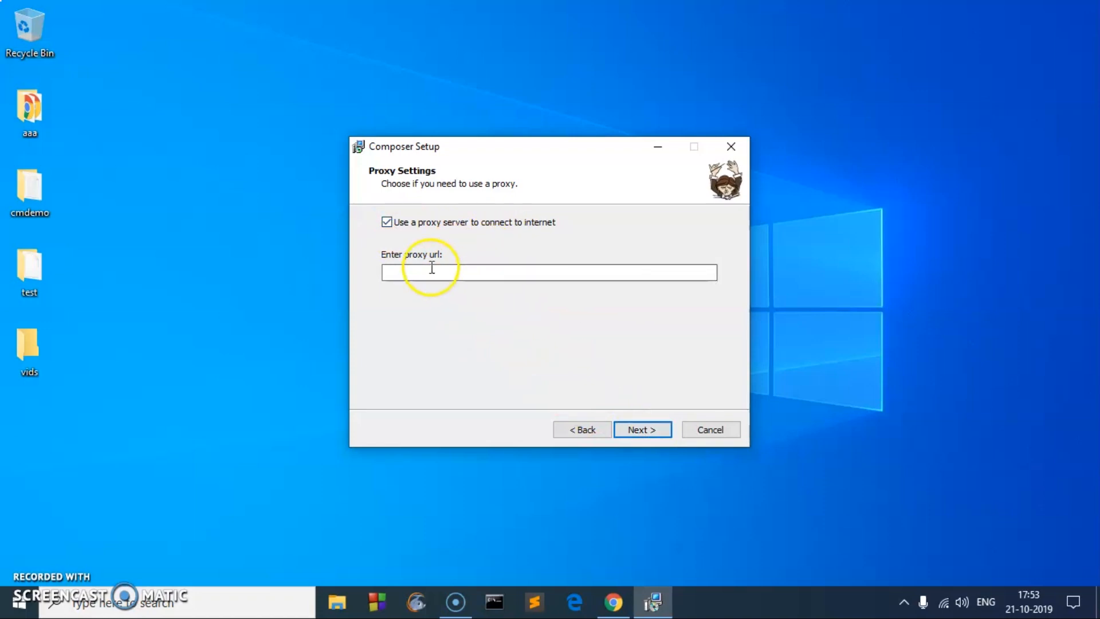
left_click(641, 429)
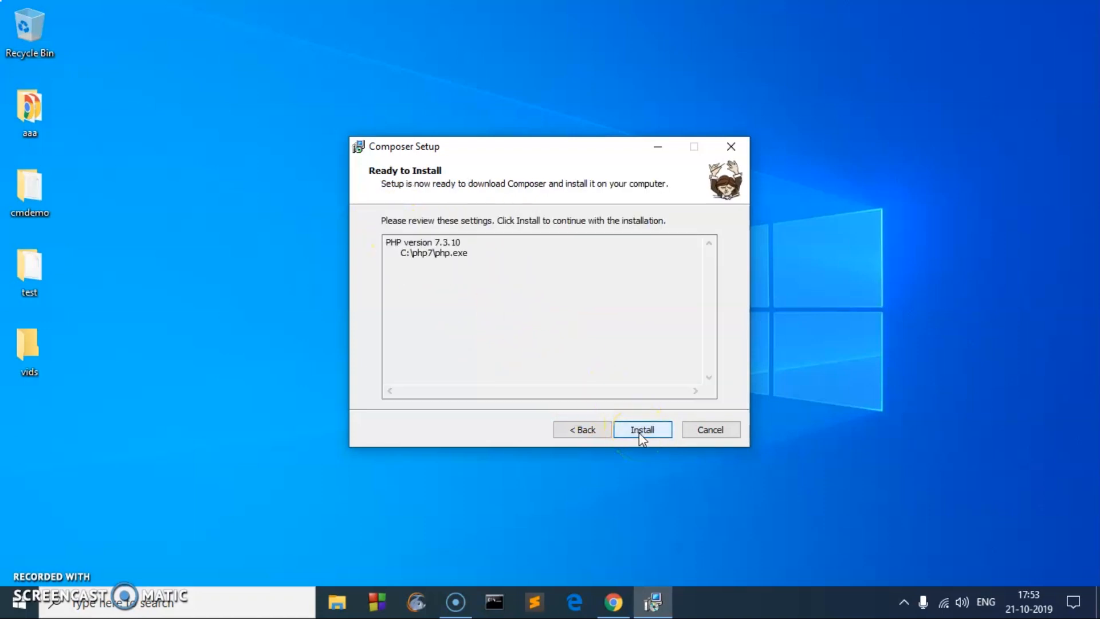
Install Composer, acknowledge the environment change notice, and finish the setup wizard.
left_click(640, 428)
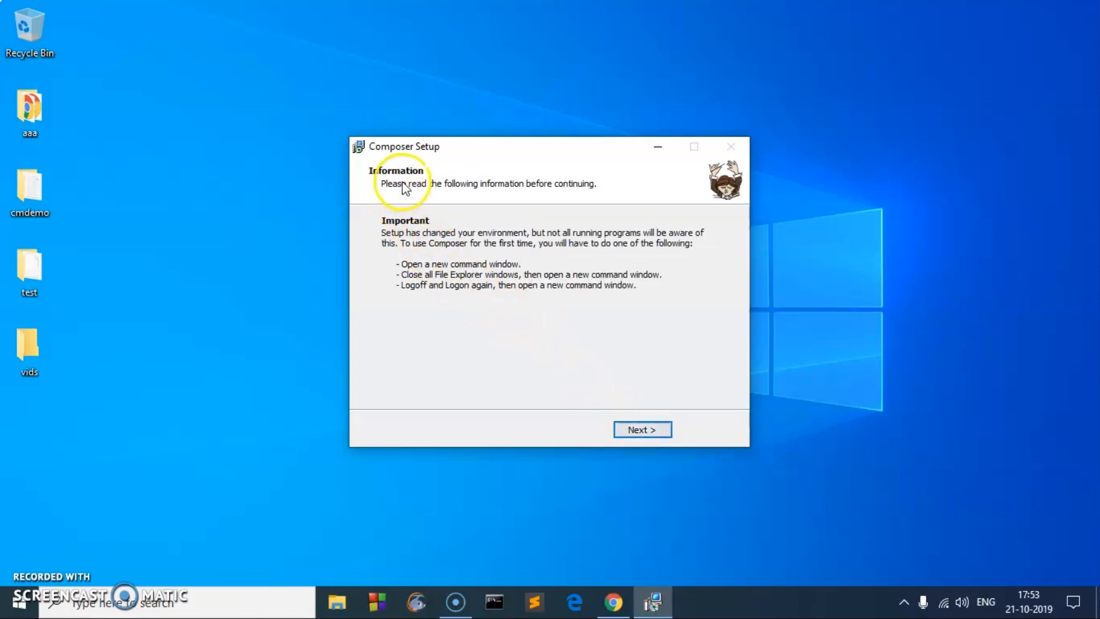
mouse_move(595, 194)
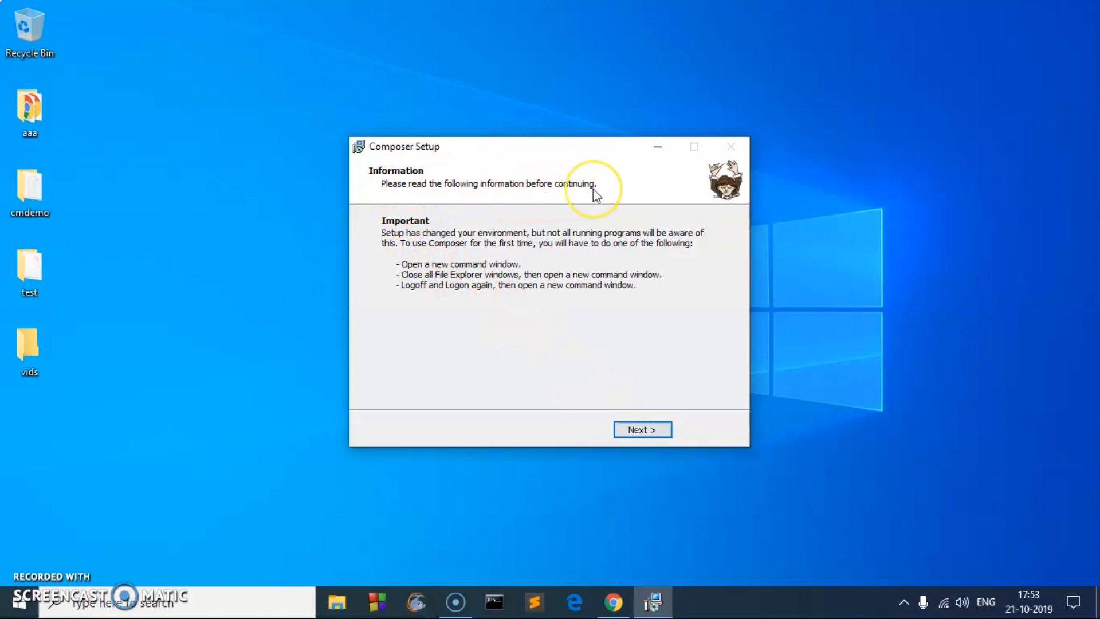
mouse_move(424, 274)
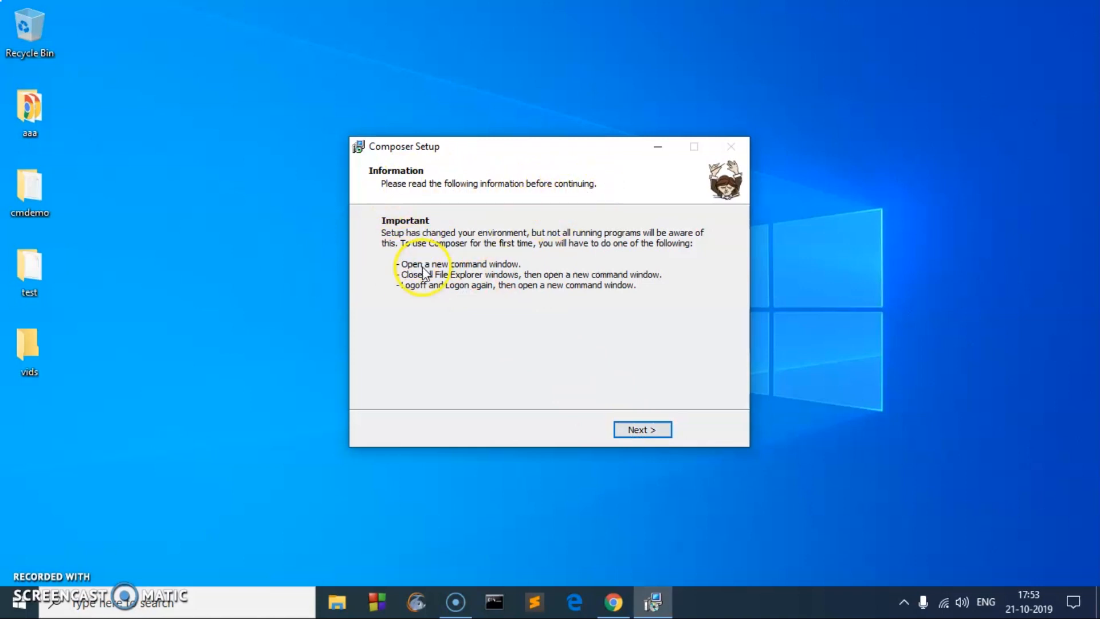
mouse_move(502, 286)
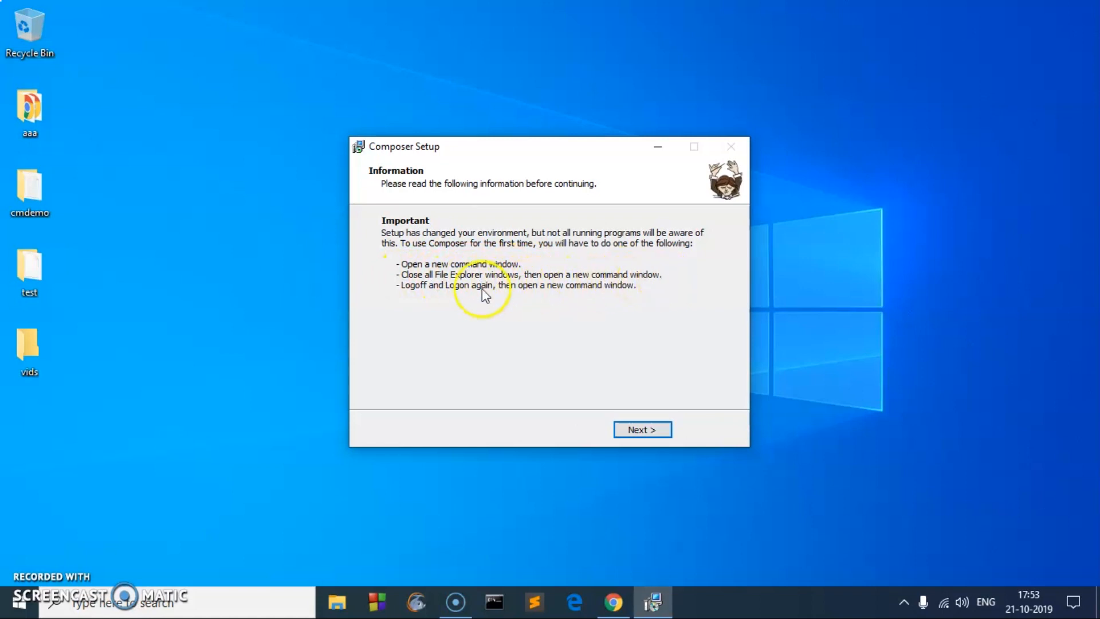
mouse_move(517, 295)
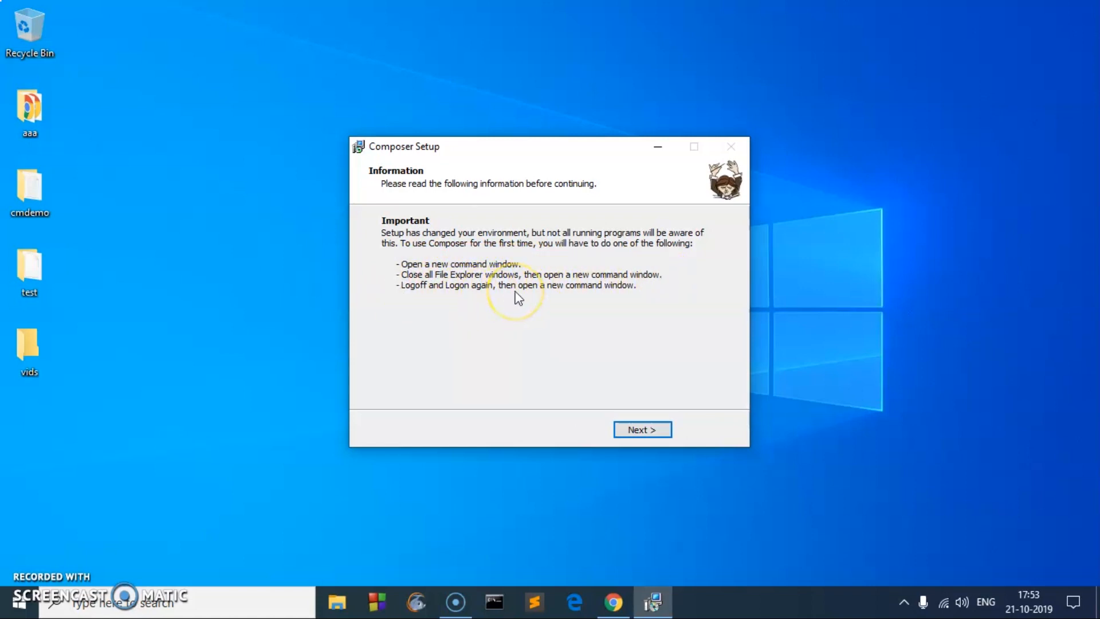
left_click(641, 429)
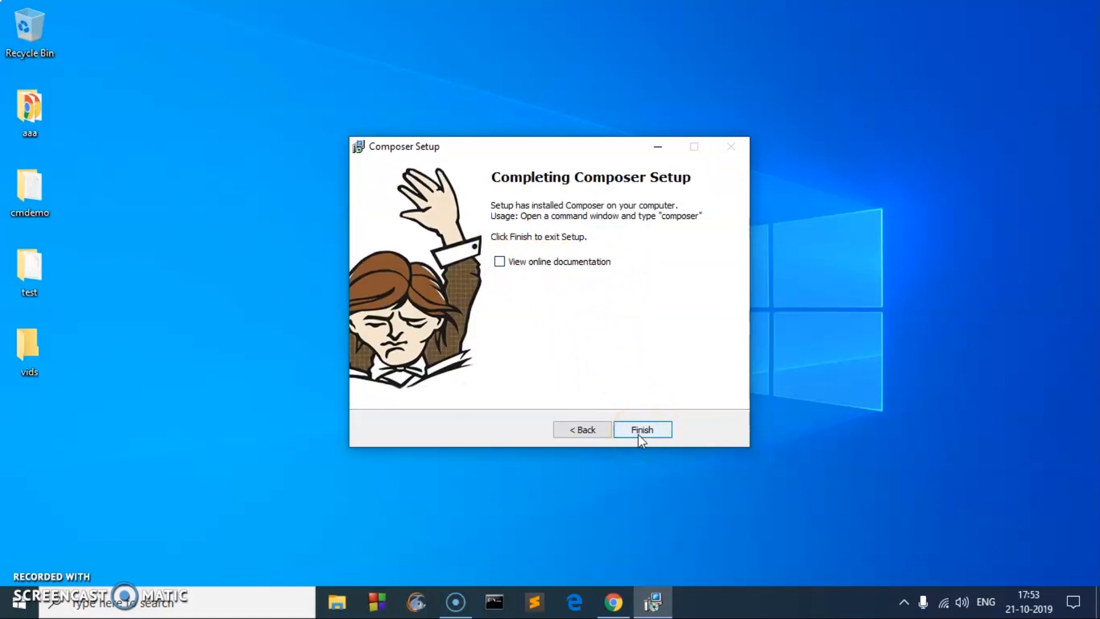
left_click(640, 429)
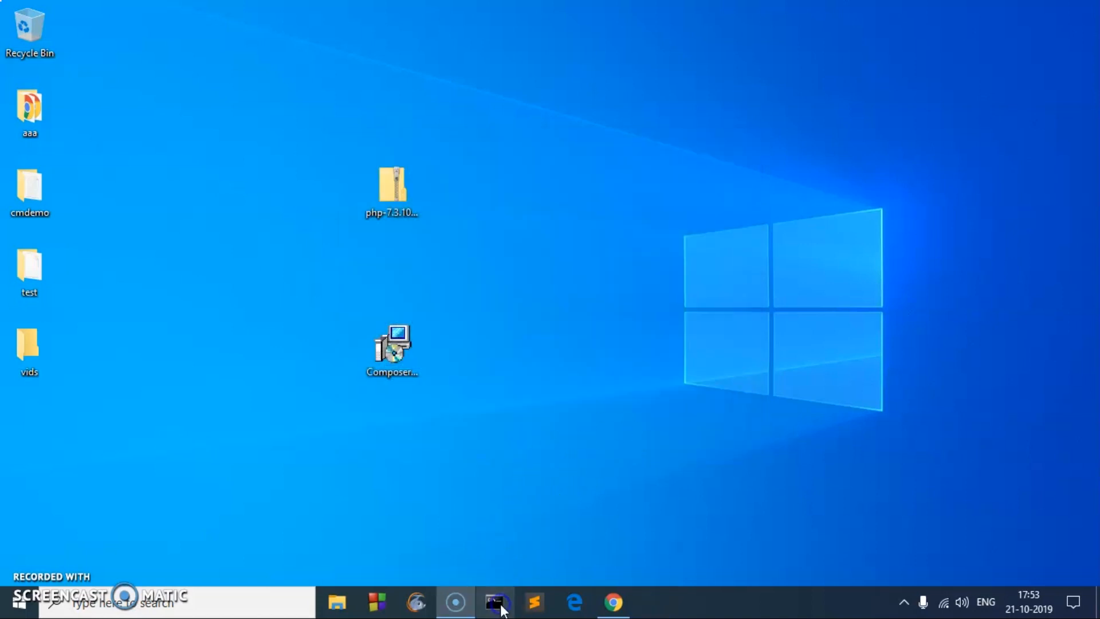
Run composer in a new Command Prompt to confirm version 1.9.0 is reported.
left_click(495, 602)
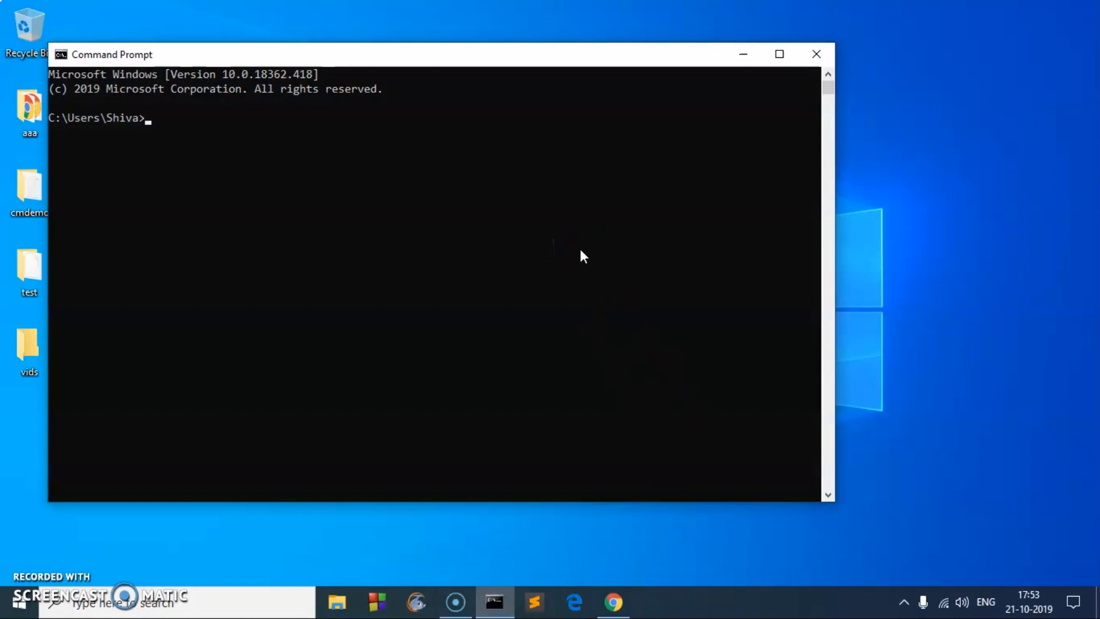
type("co")
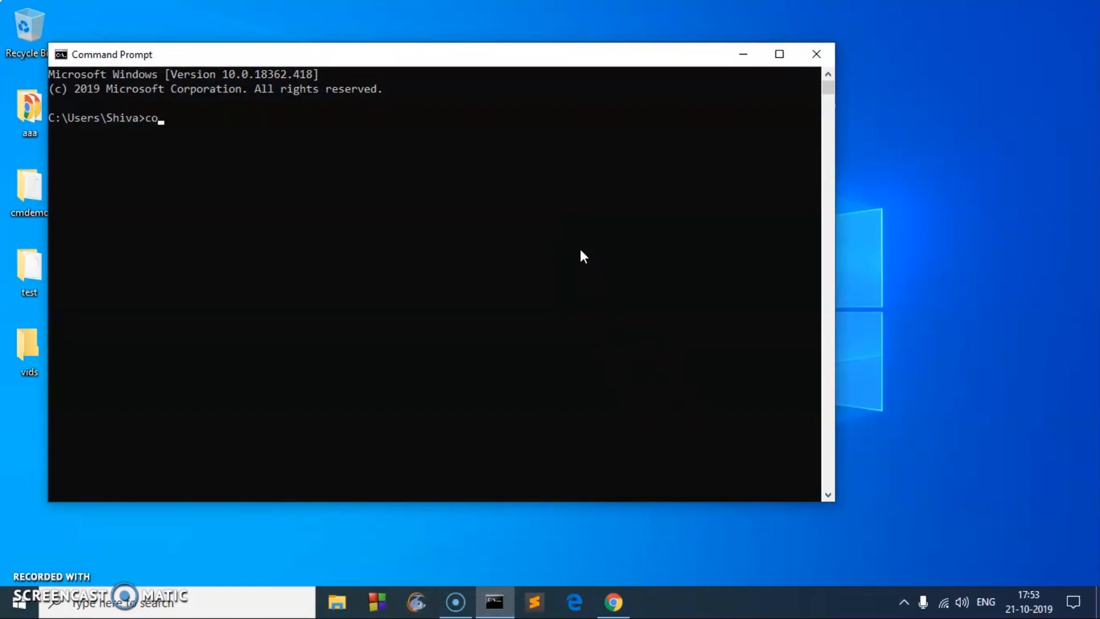
type("mpose")
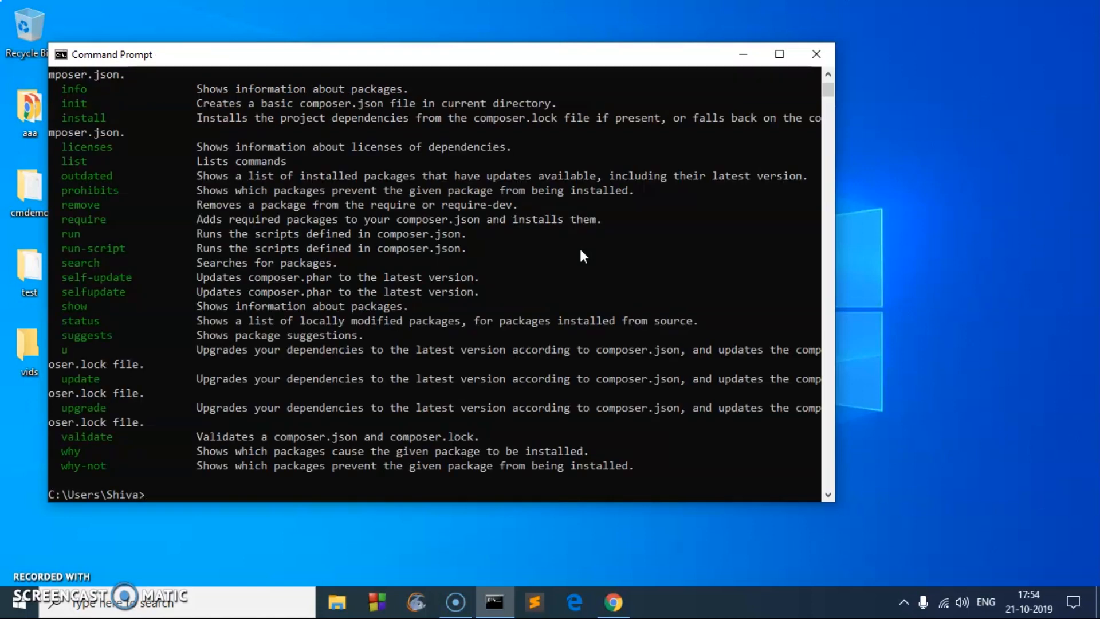
type("composer")
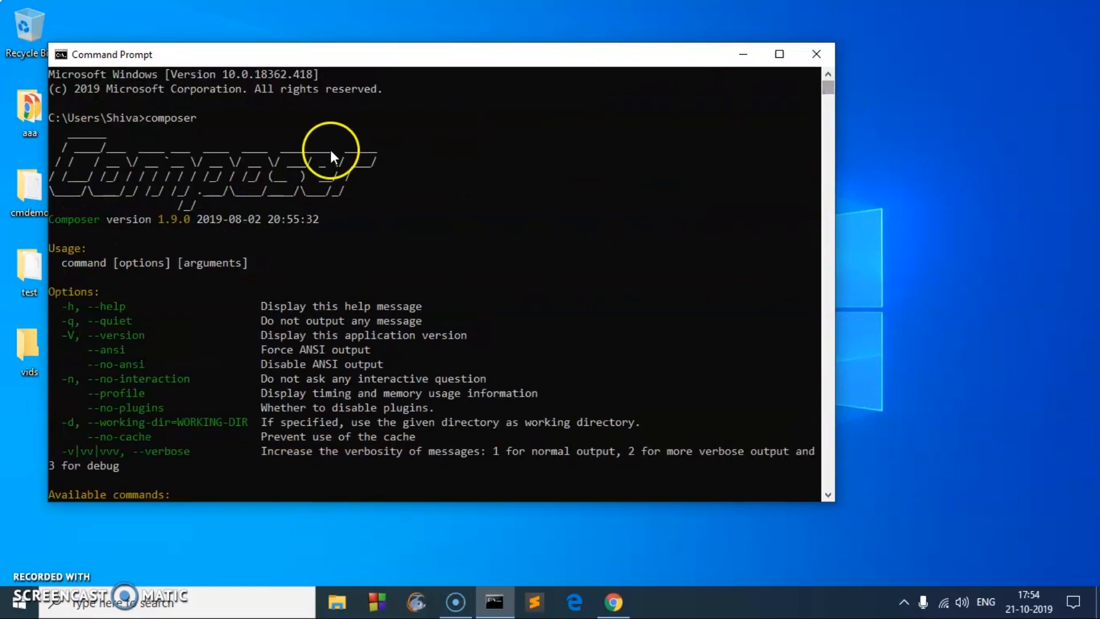
mouse_move(393, 196)
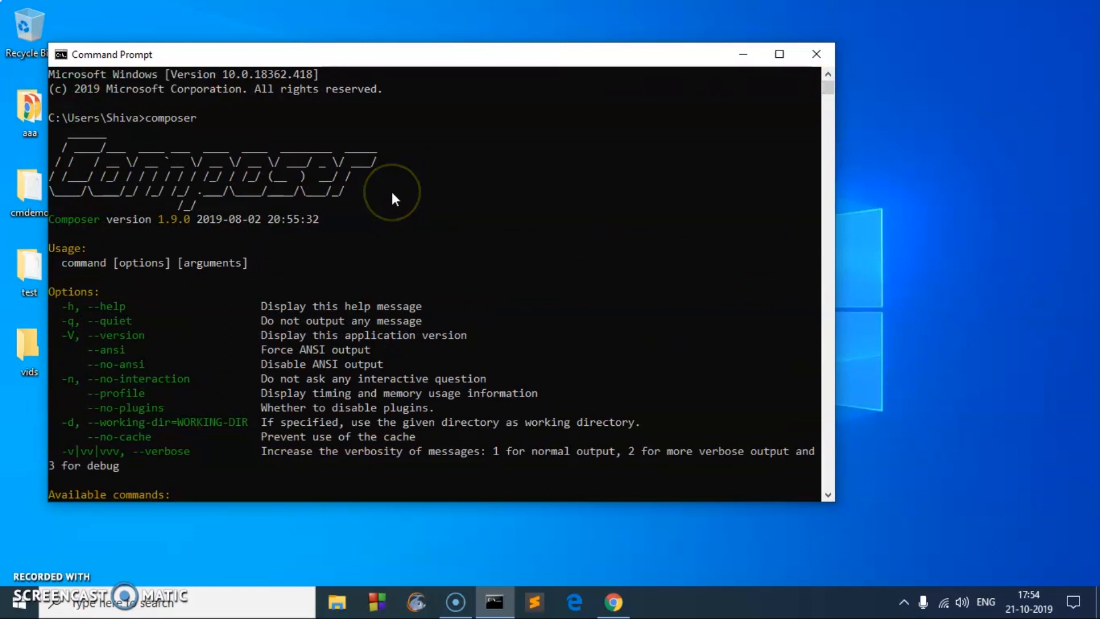
mouse_move(424, 277)
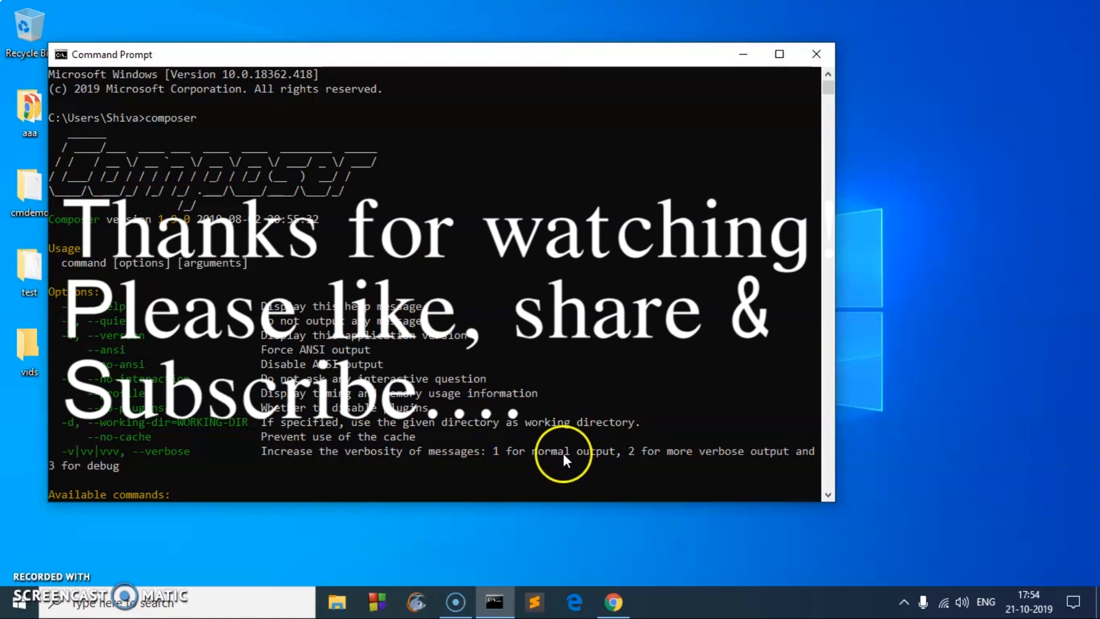
mouse_move(483, 546)
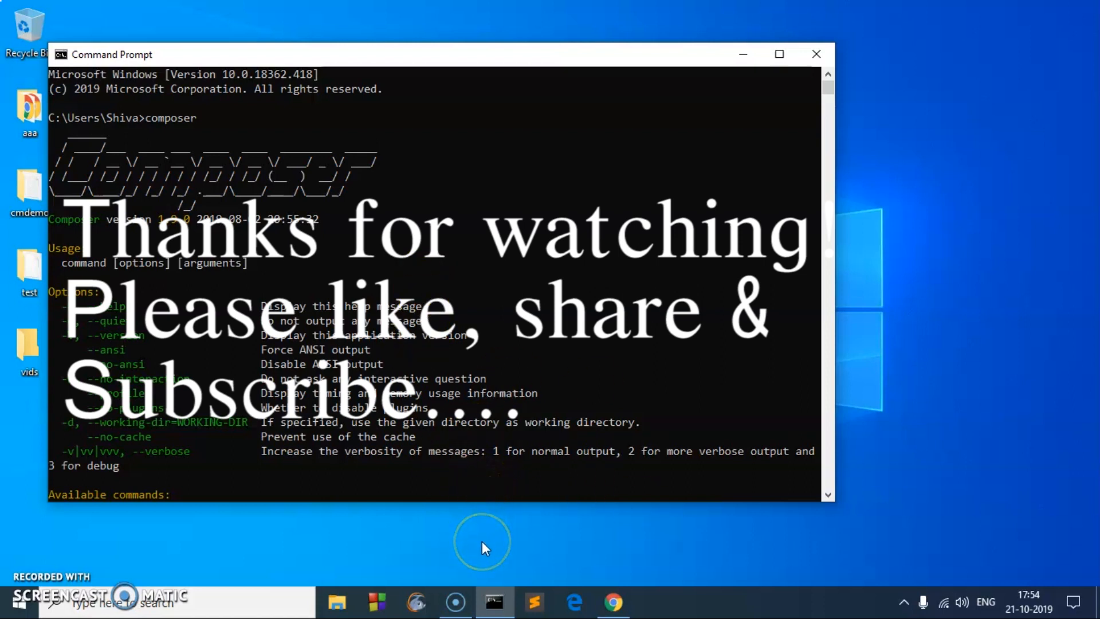
mouse_move(467, 599)
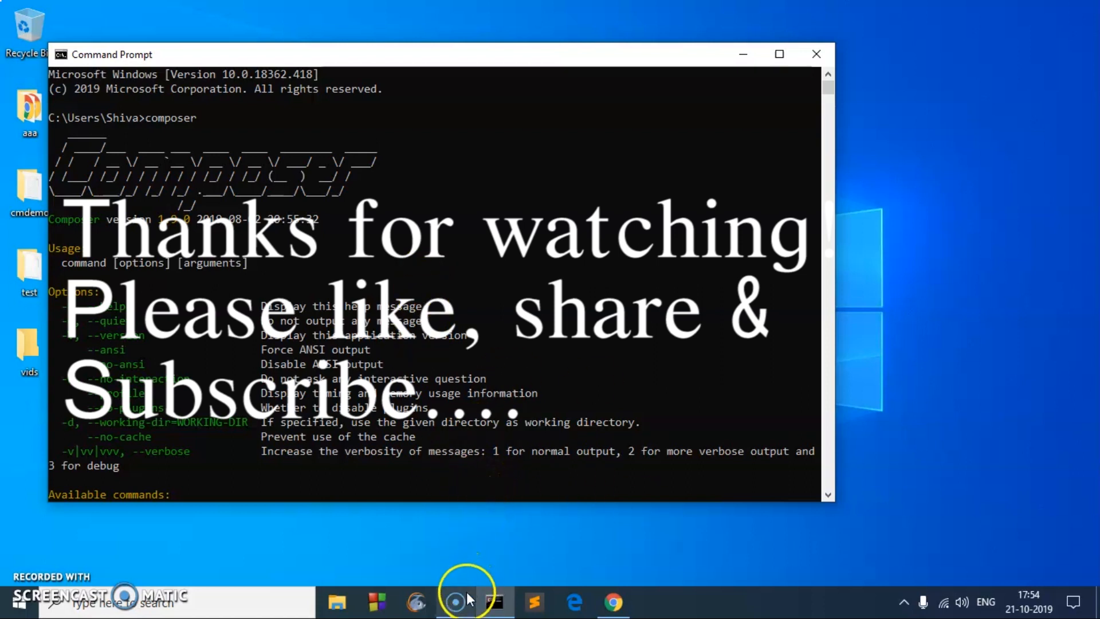